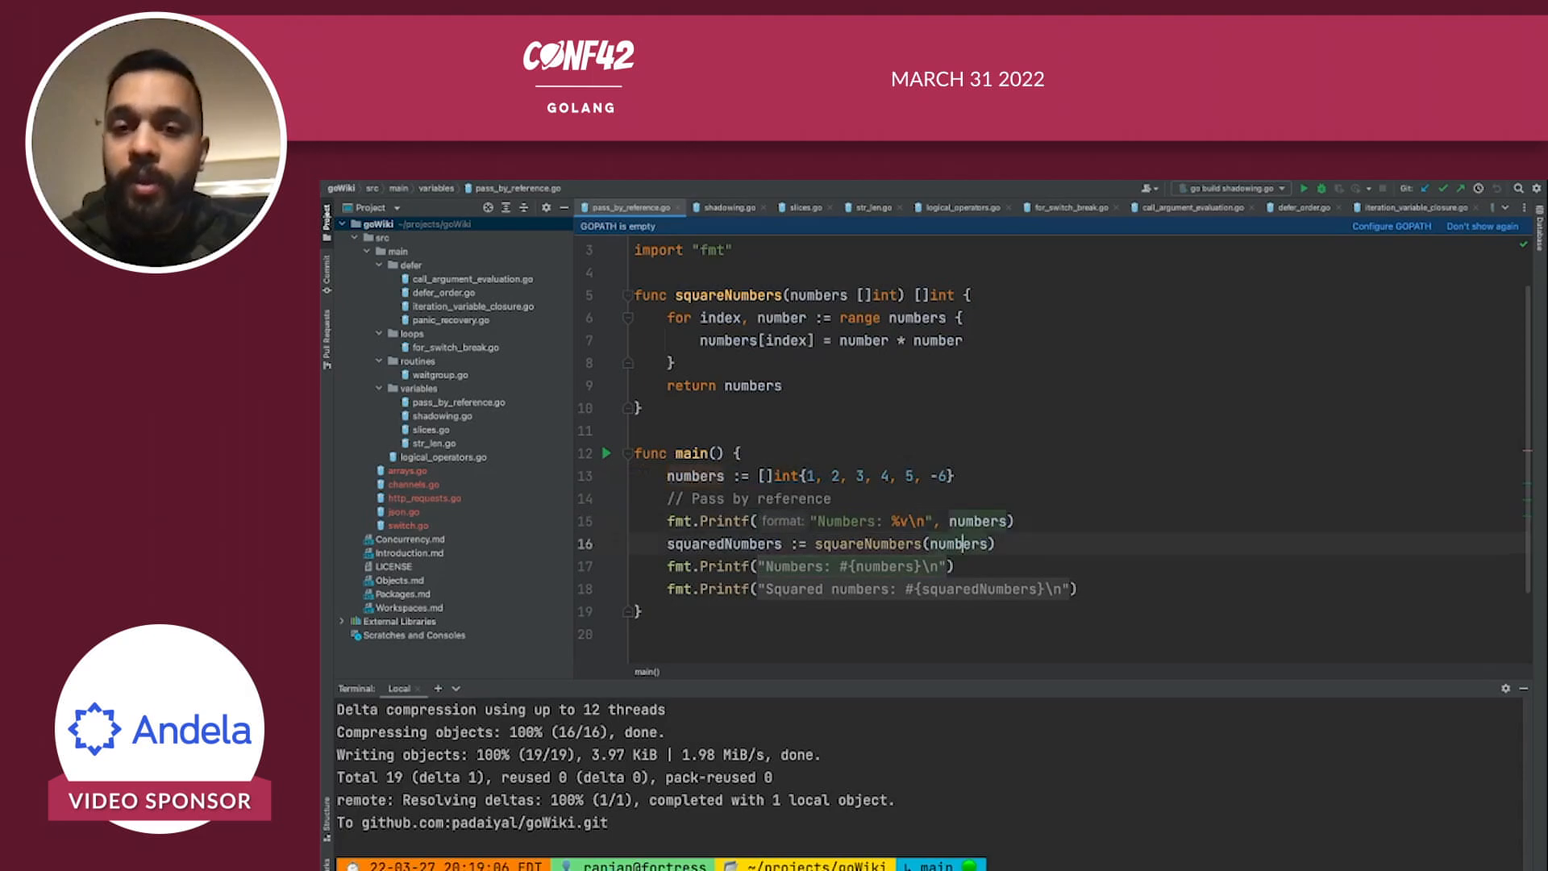
- Rewrite both Printf calls to format numbers and squaredNumbers with %v instead of #{} interpolation
double_click(869, 543)
text(%v\n", )
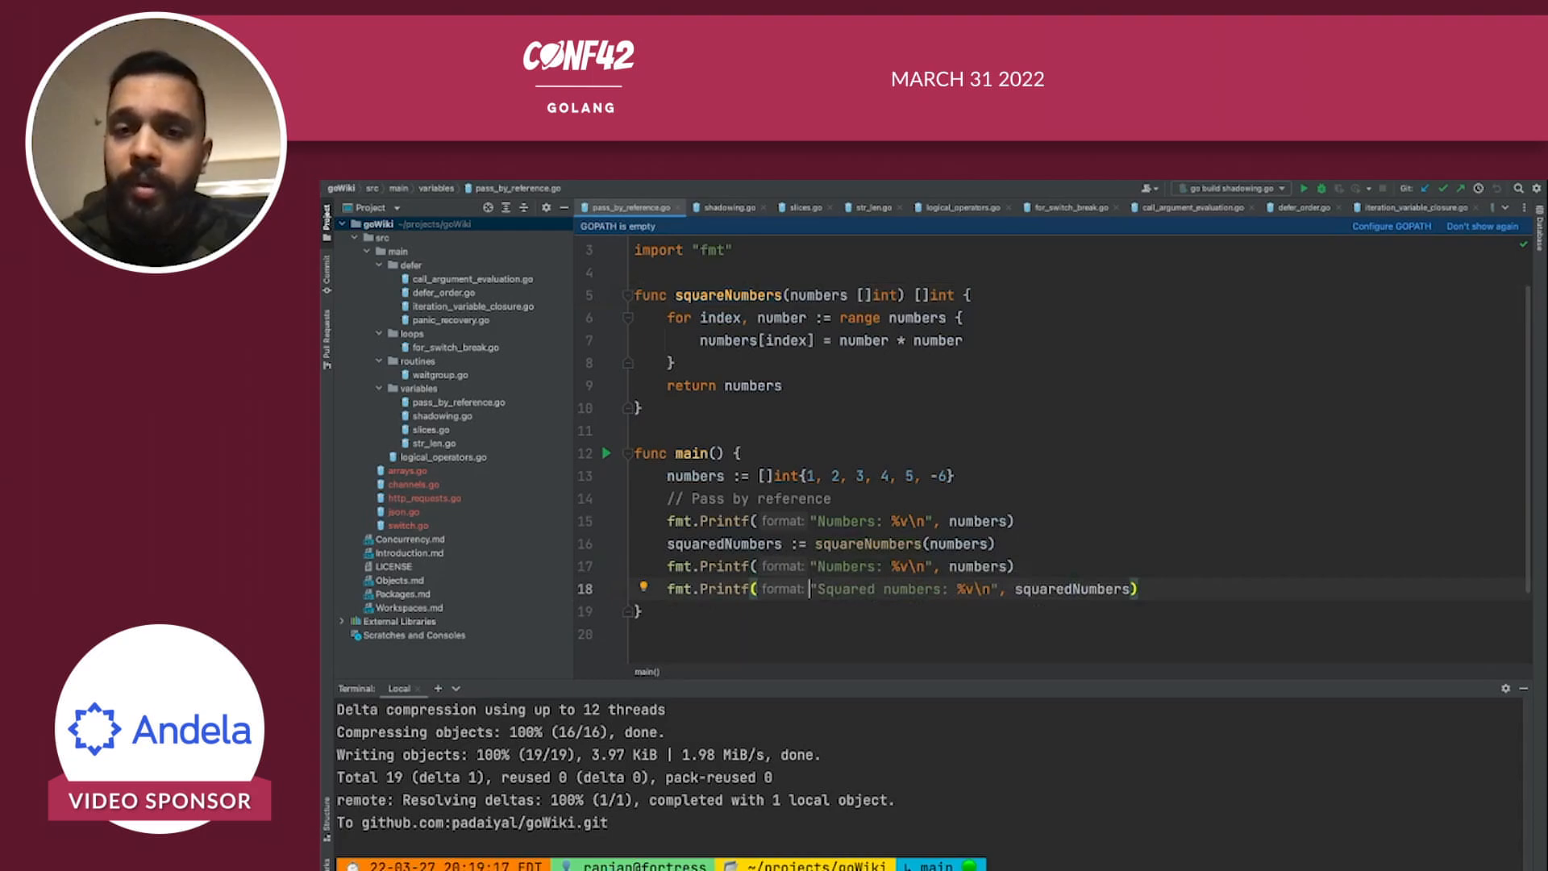
double_click(1071, 589)
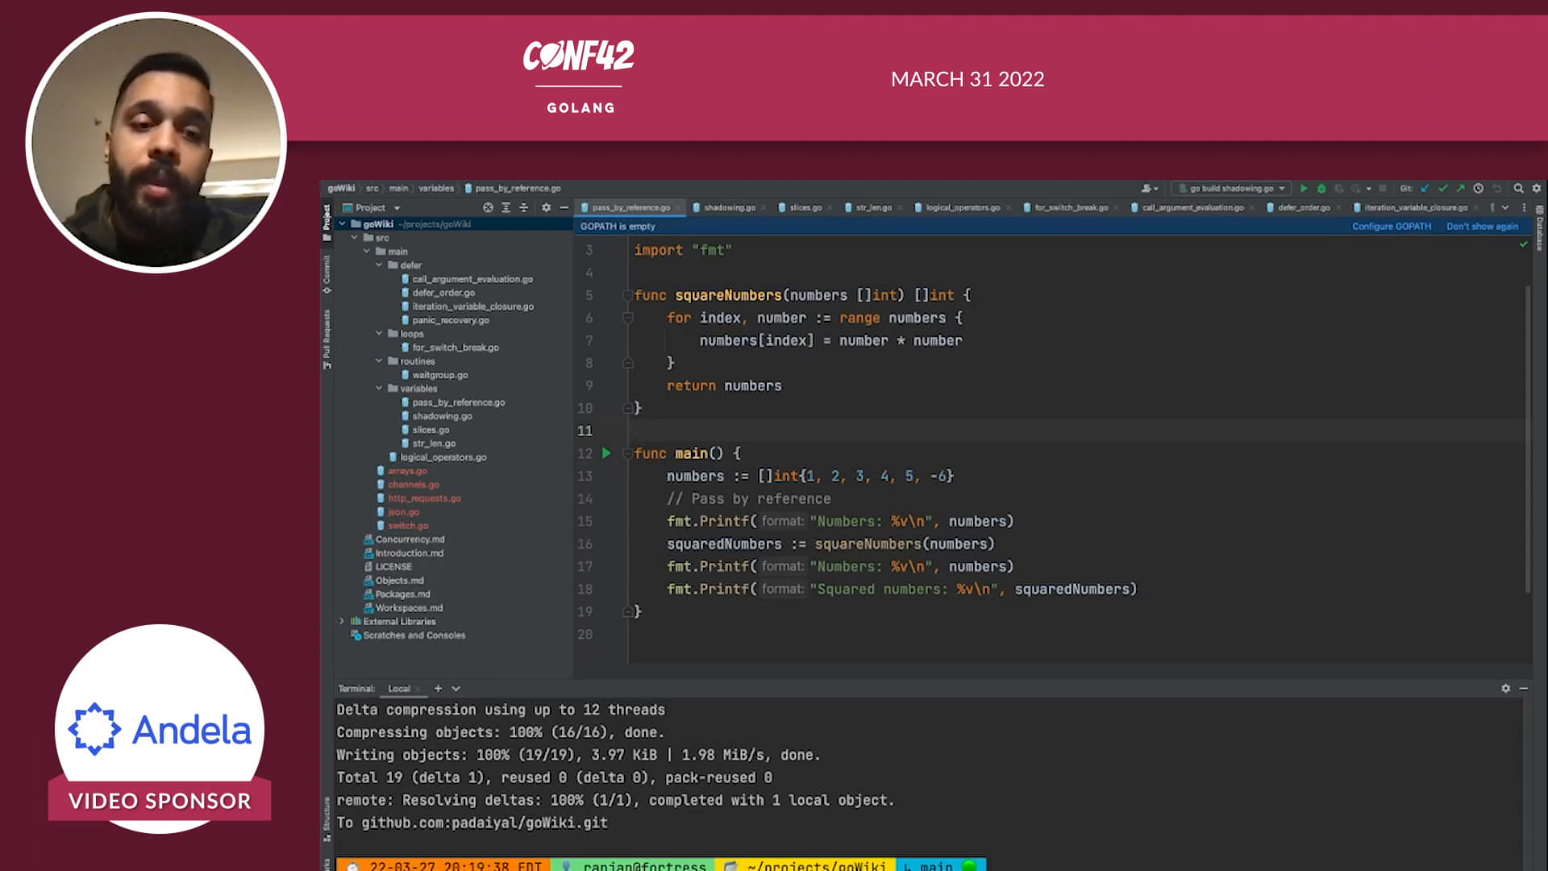
- Run pass_by_reference.go and highlight the numbers slice returned by squareNumbers in the output
click(1285, 187)
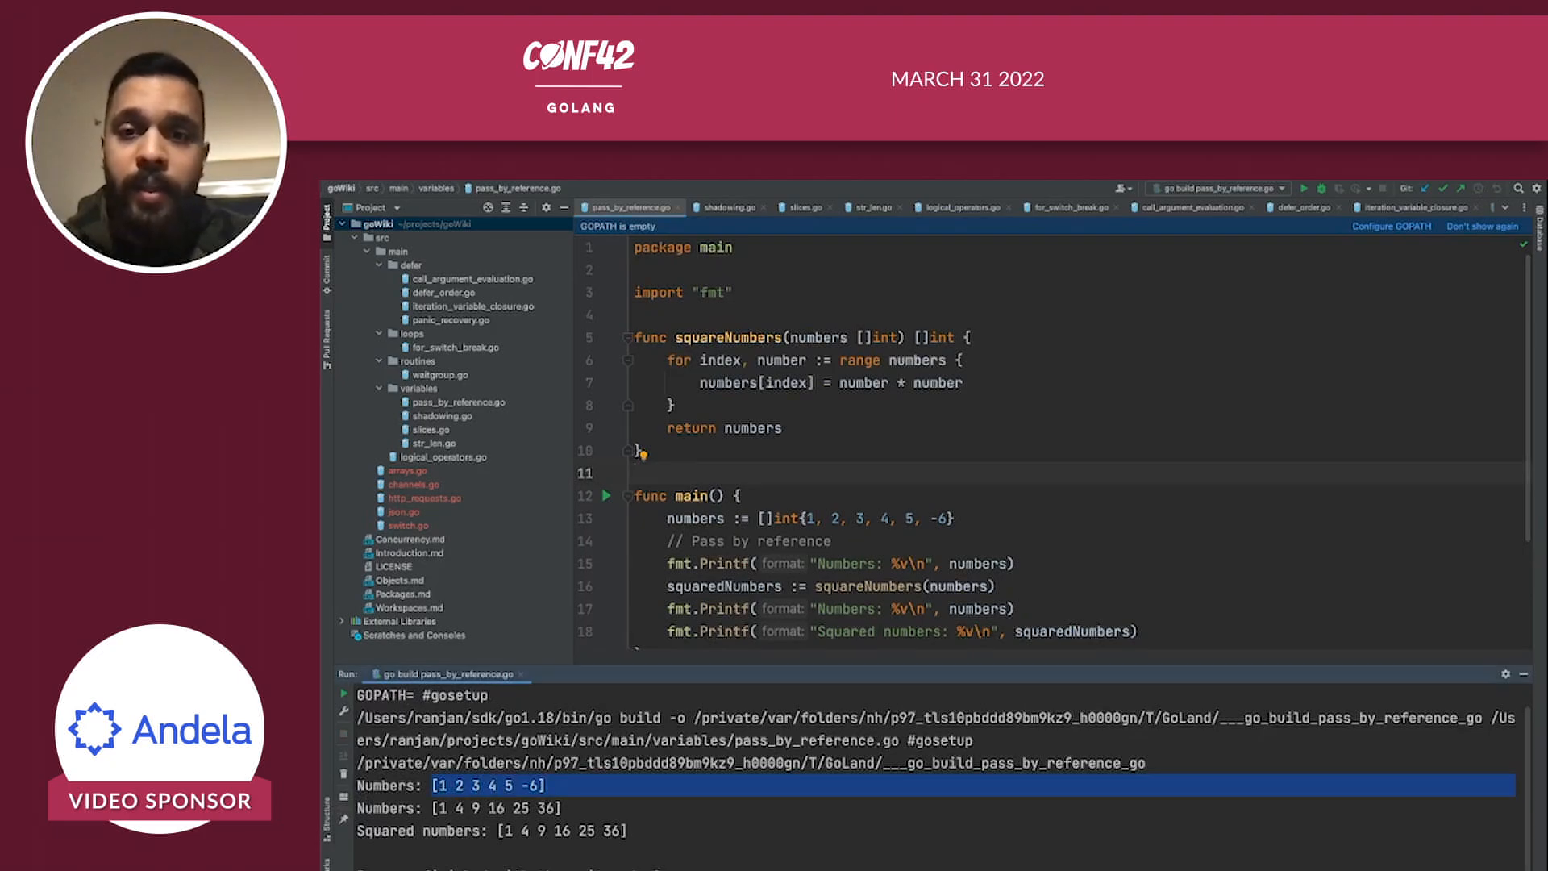
click(679, 563)
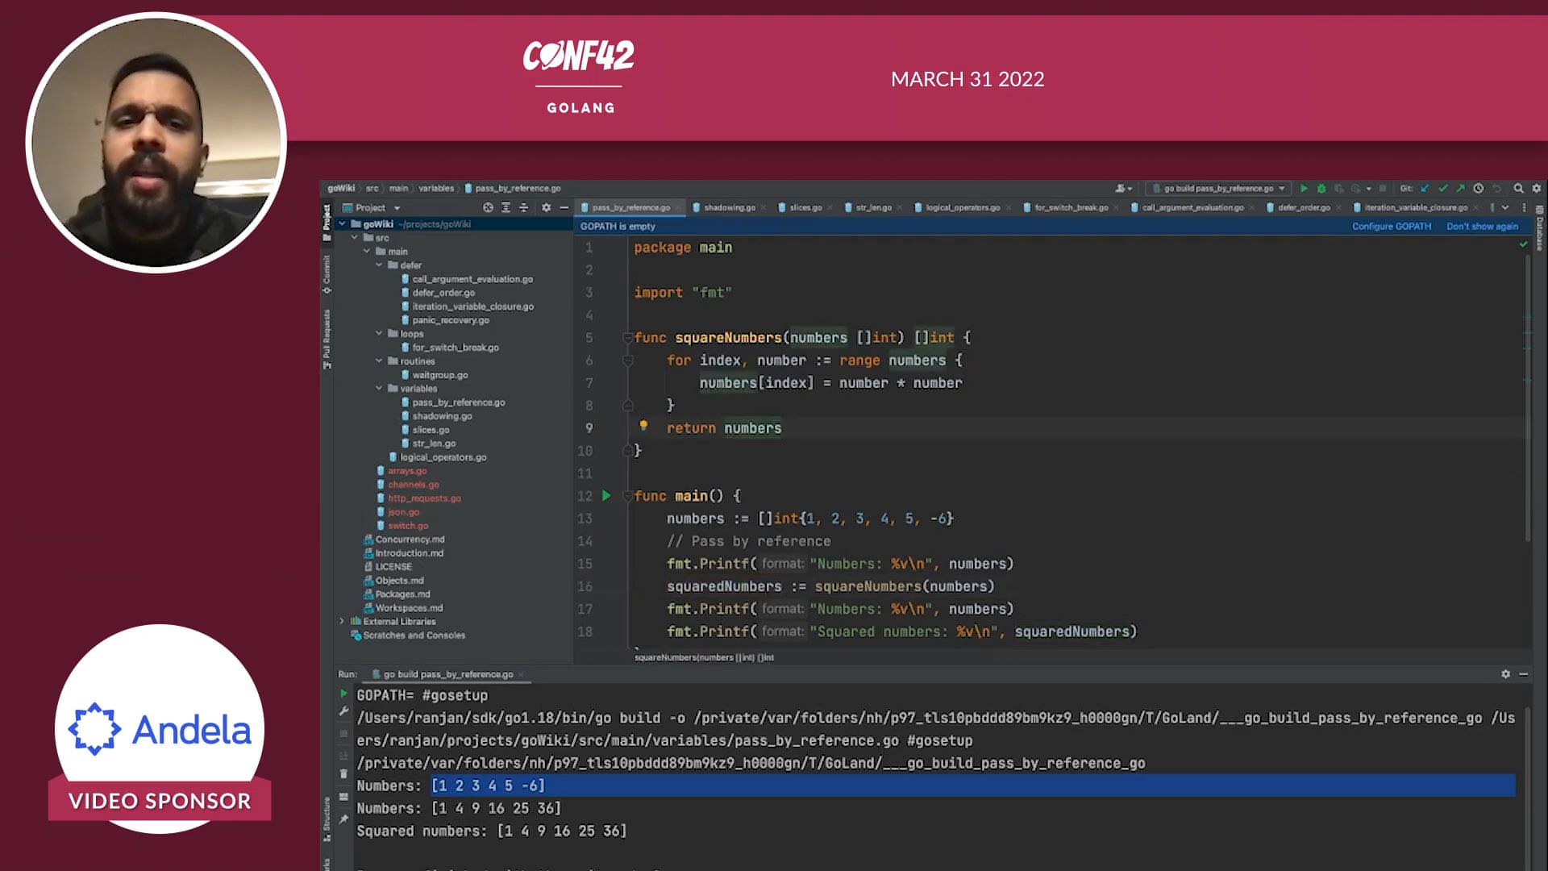
double_click(721, 337)
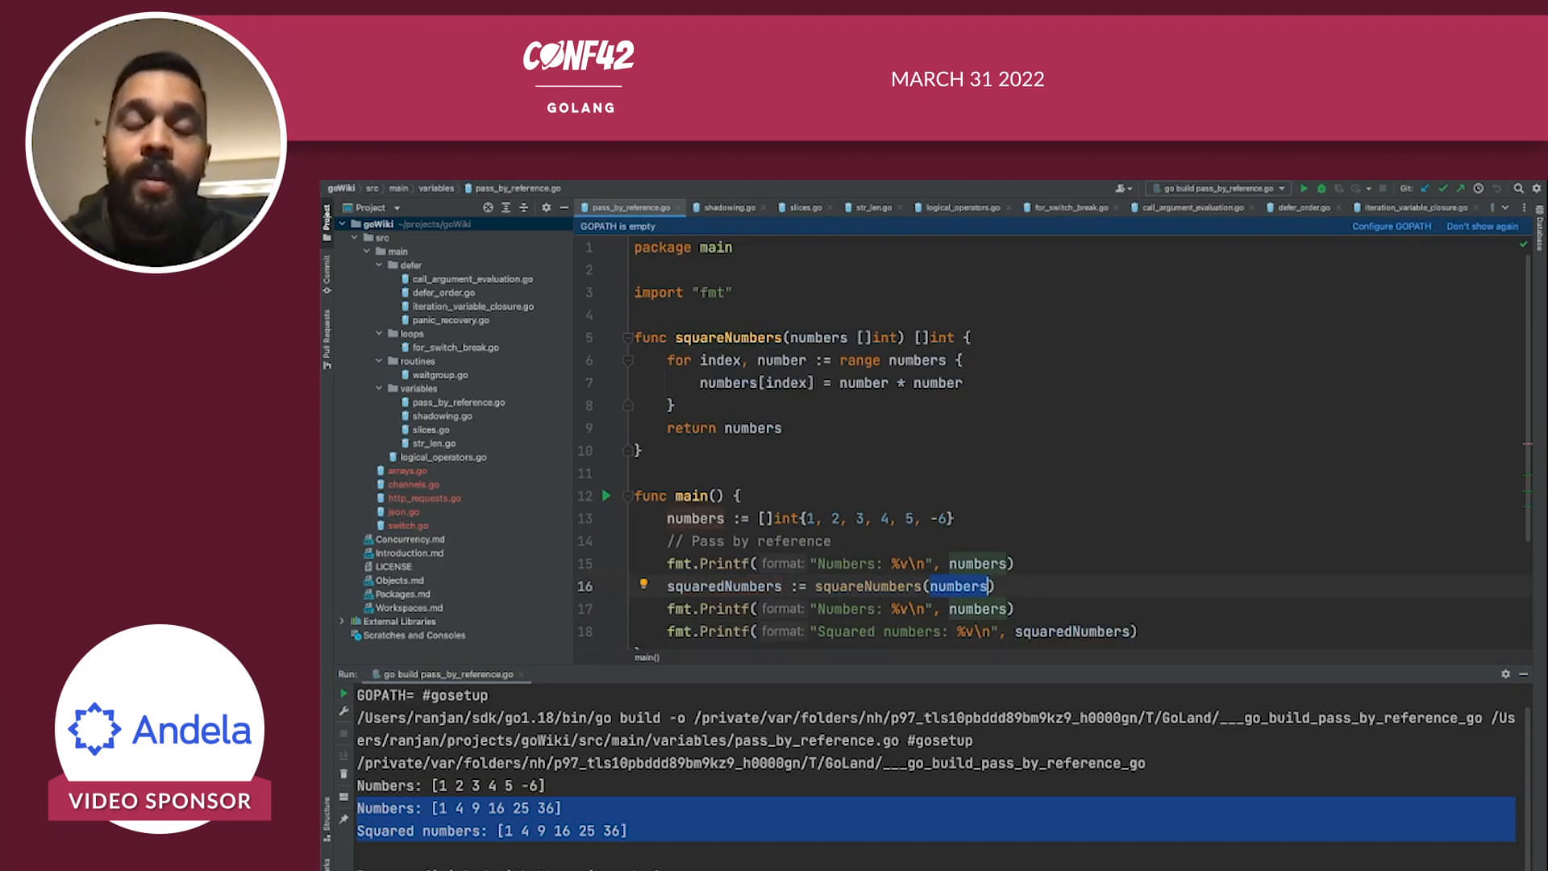
- Switch to shadowing.go and run it, printing result: false in the loop but Actual result: true
click(727, 208)
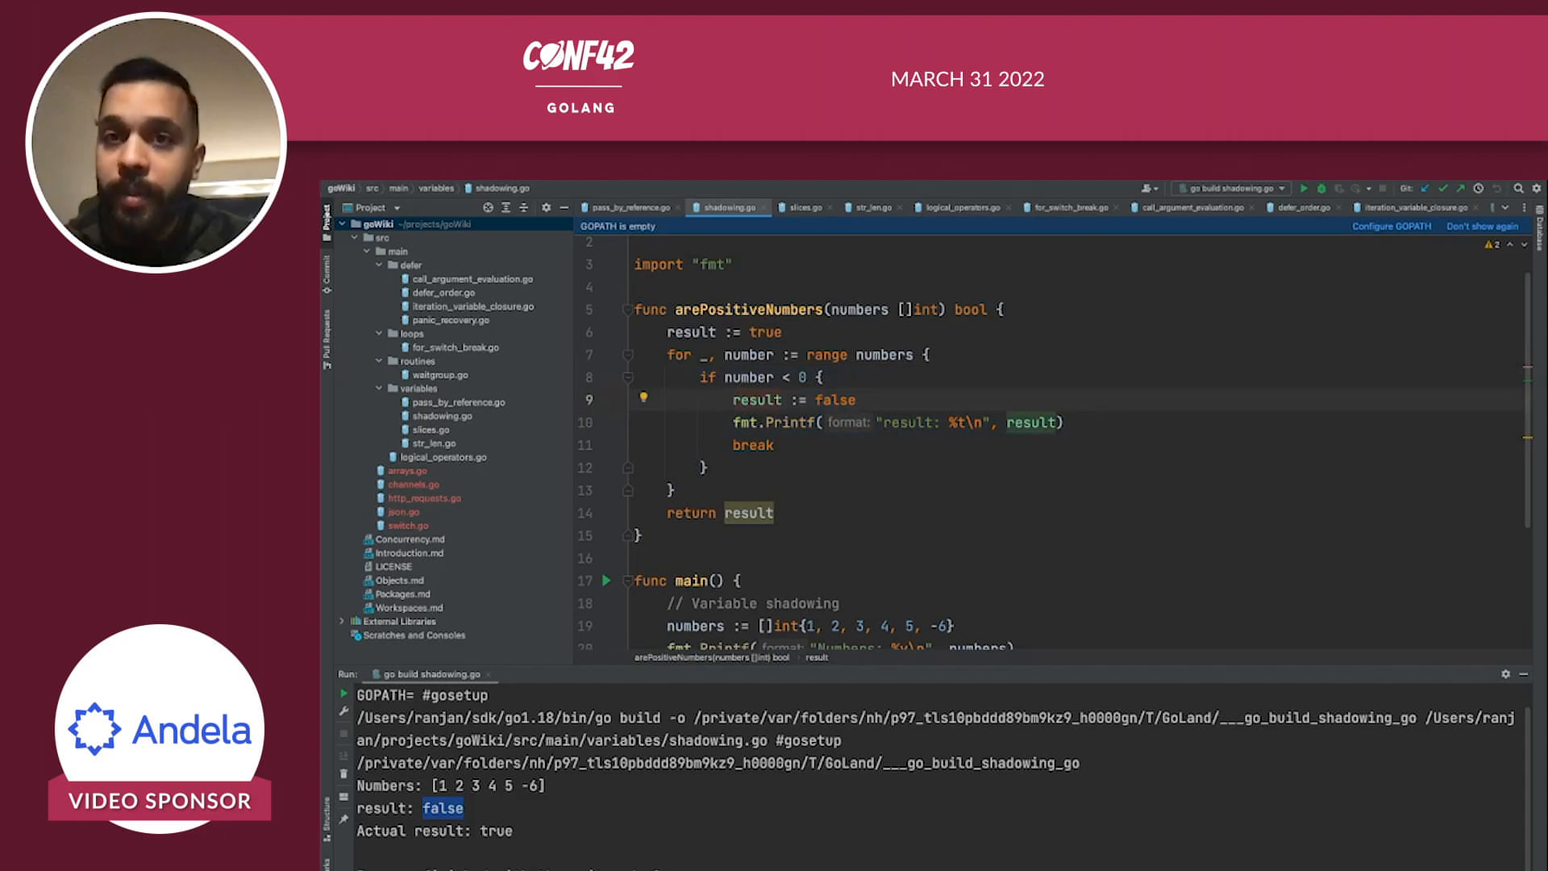
- Change the loop's 'result := false' to 'result = false' so the rerun prints Actual result: false
double_click(691, 331)
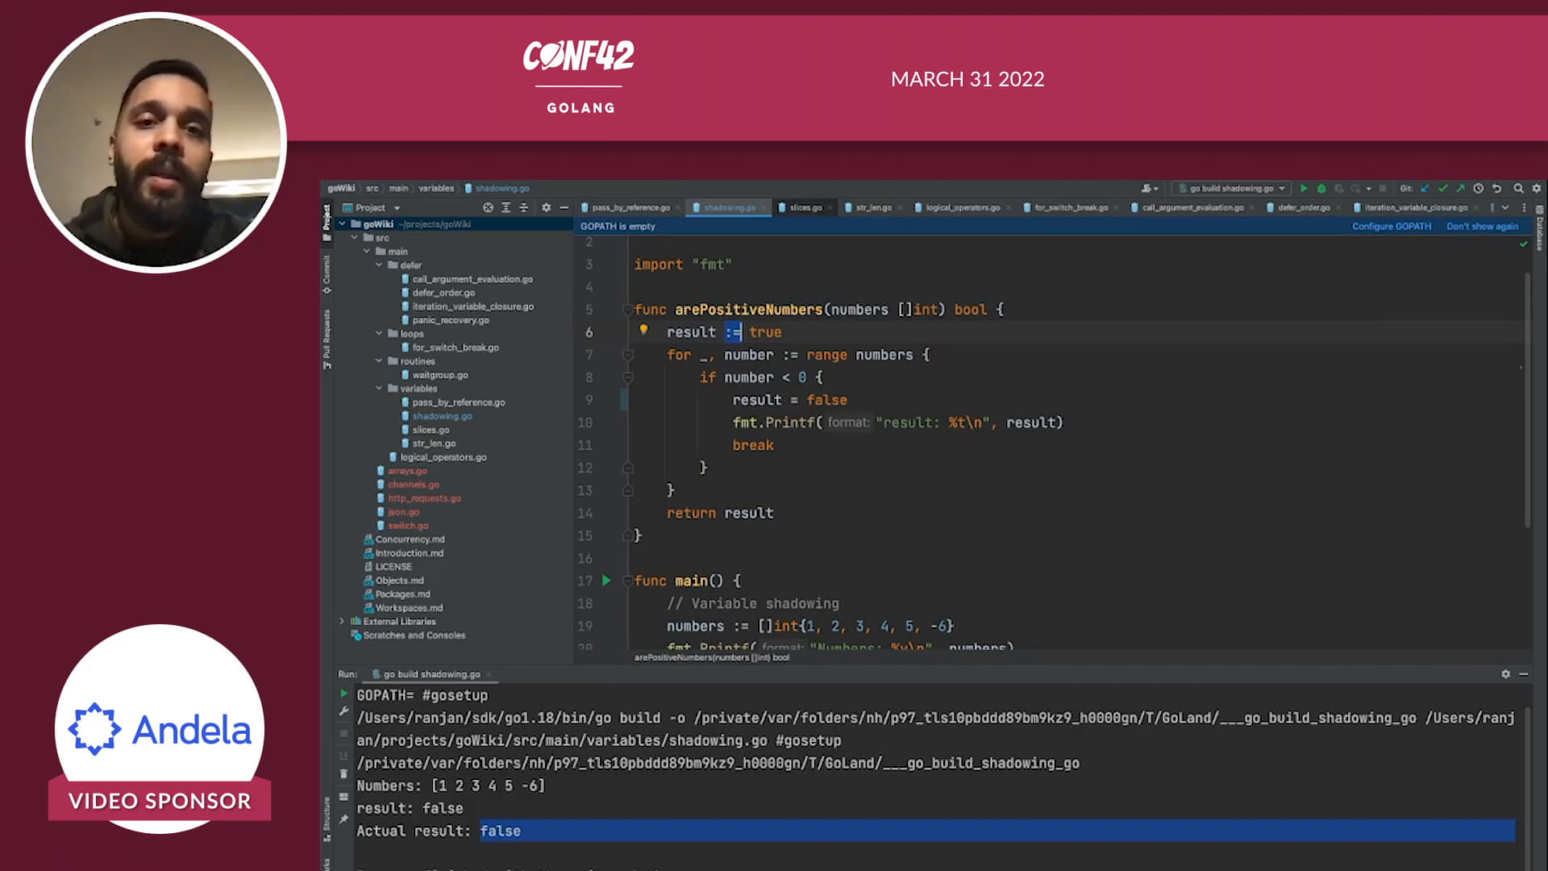
- Switch to slices.go and highlight the newNames slice taken as names[:2]
click(805, 208)
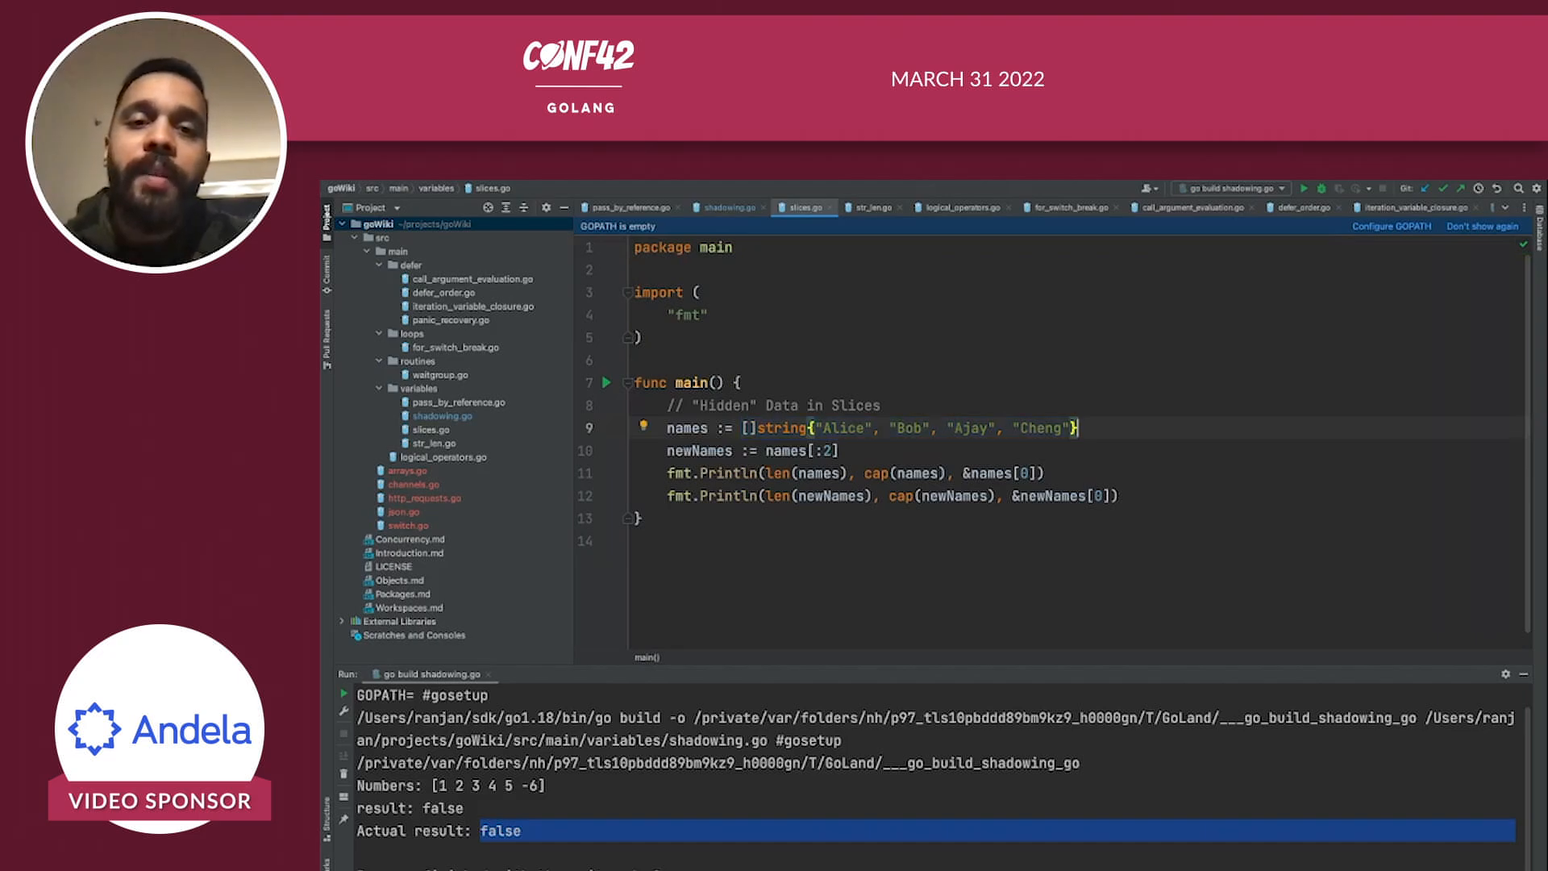
double_click(782, 450)
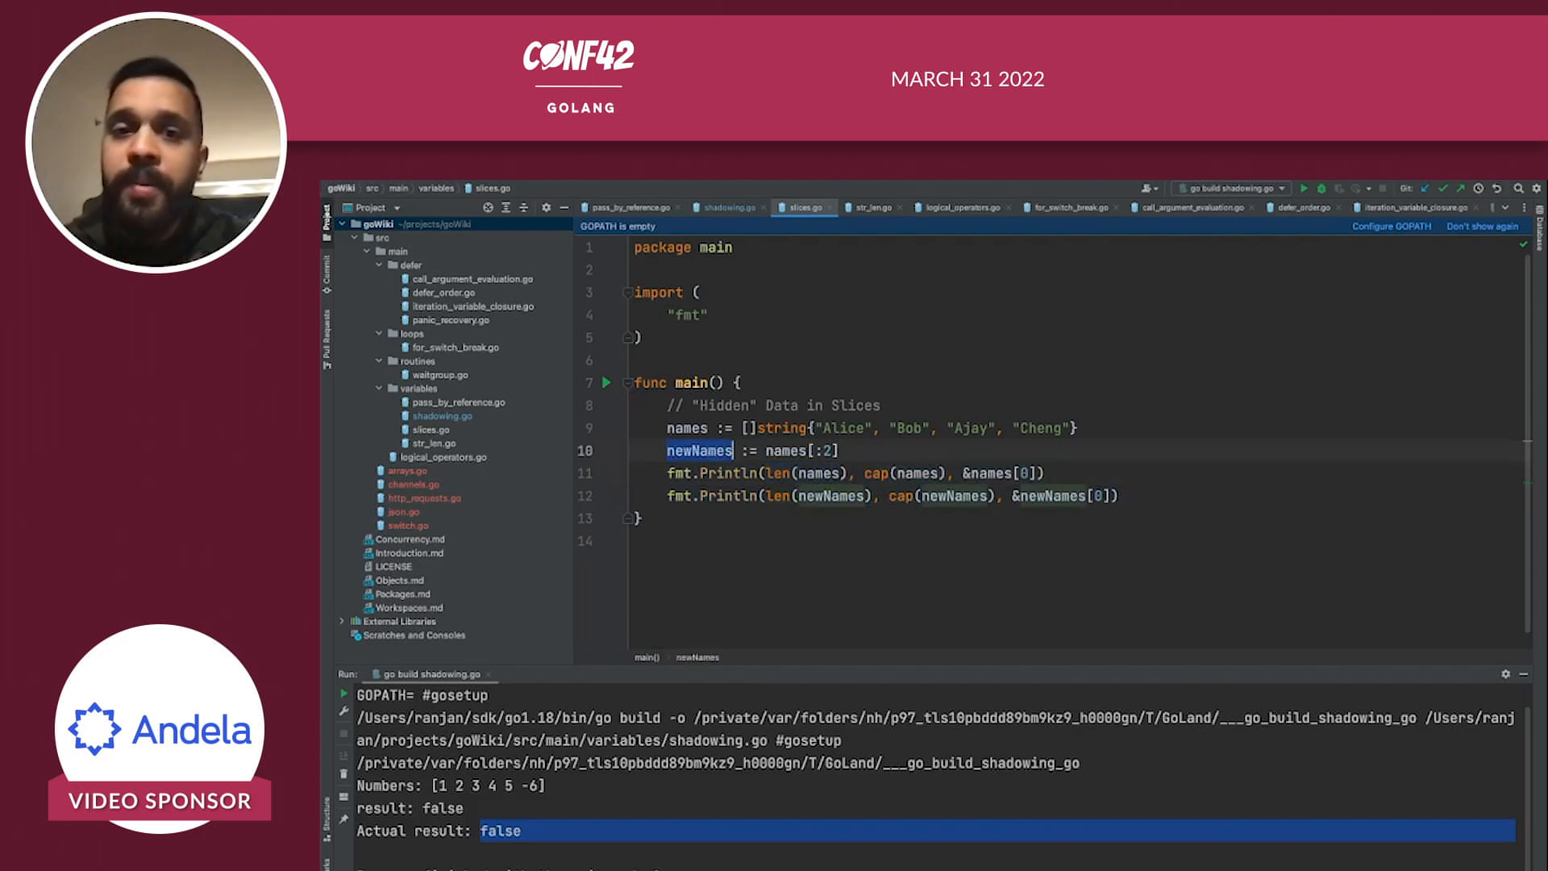
- Run slices.go, showing capacities 4 and 4 with the same printed address, then move to str_len.go
click(877, 472)
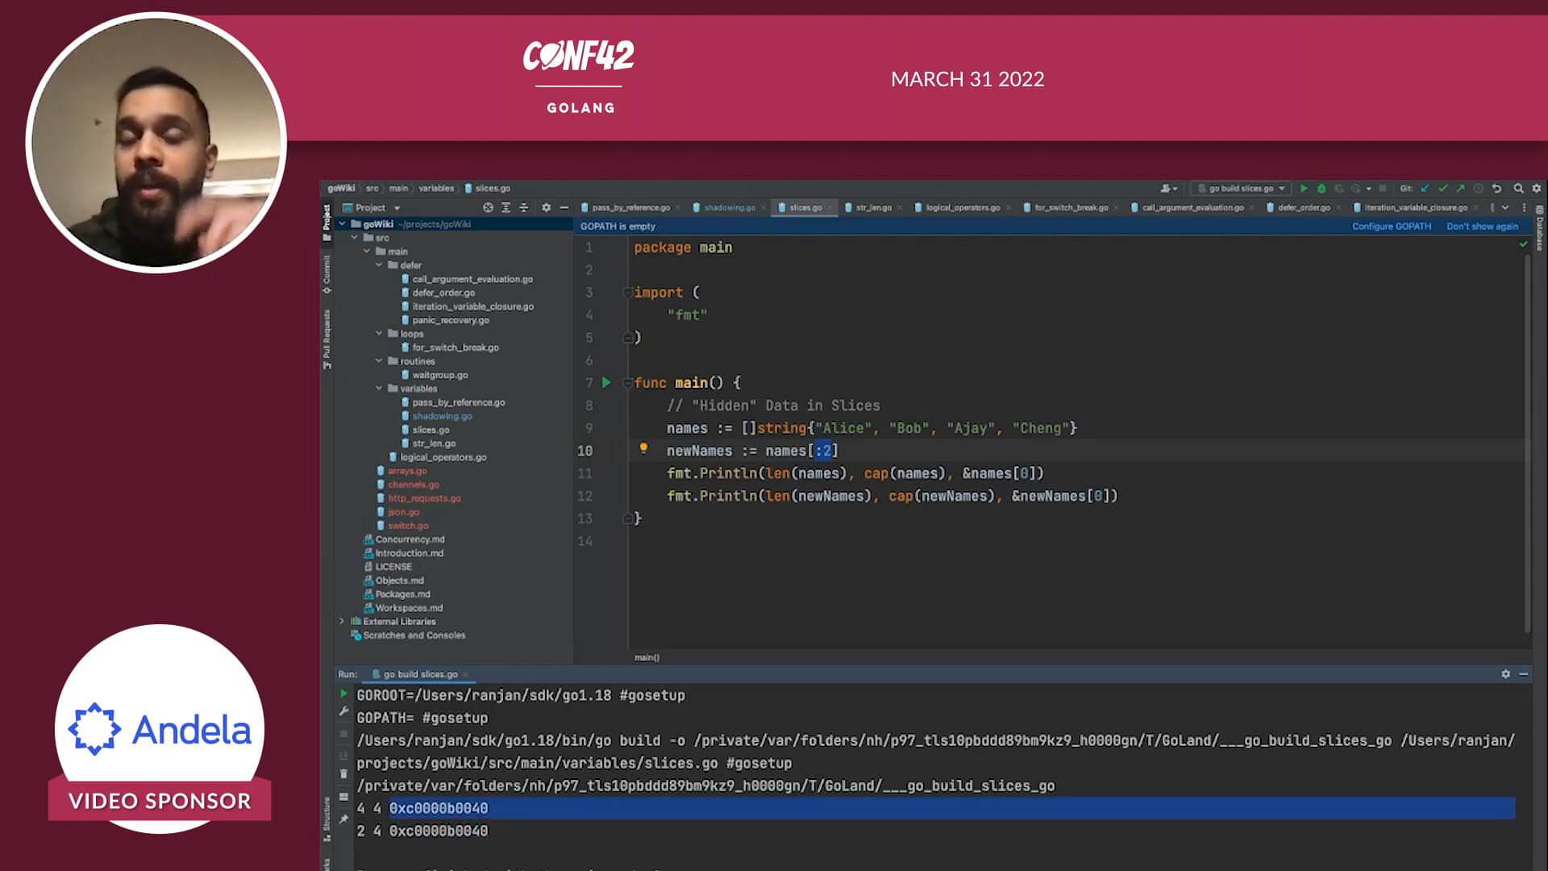
double_click(698, 450)
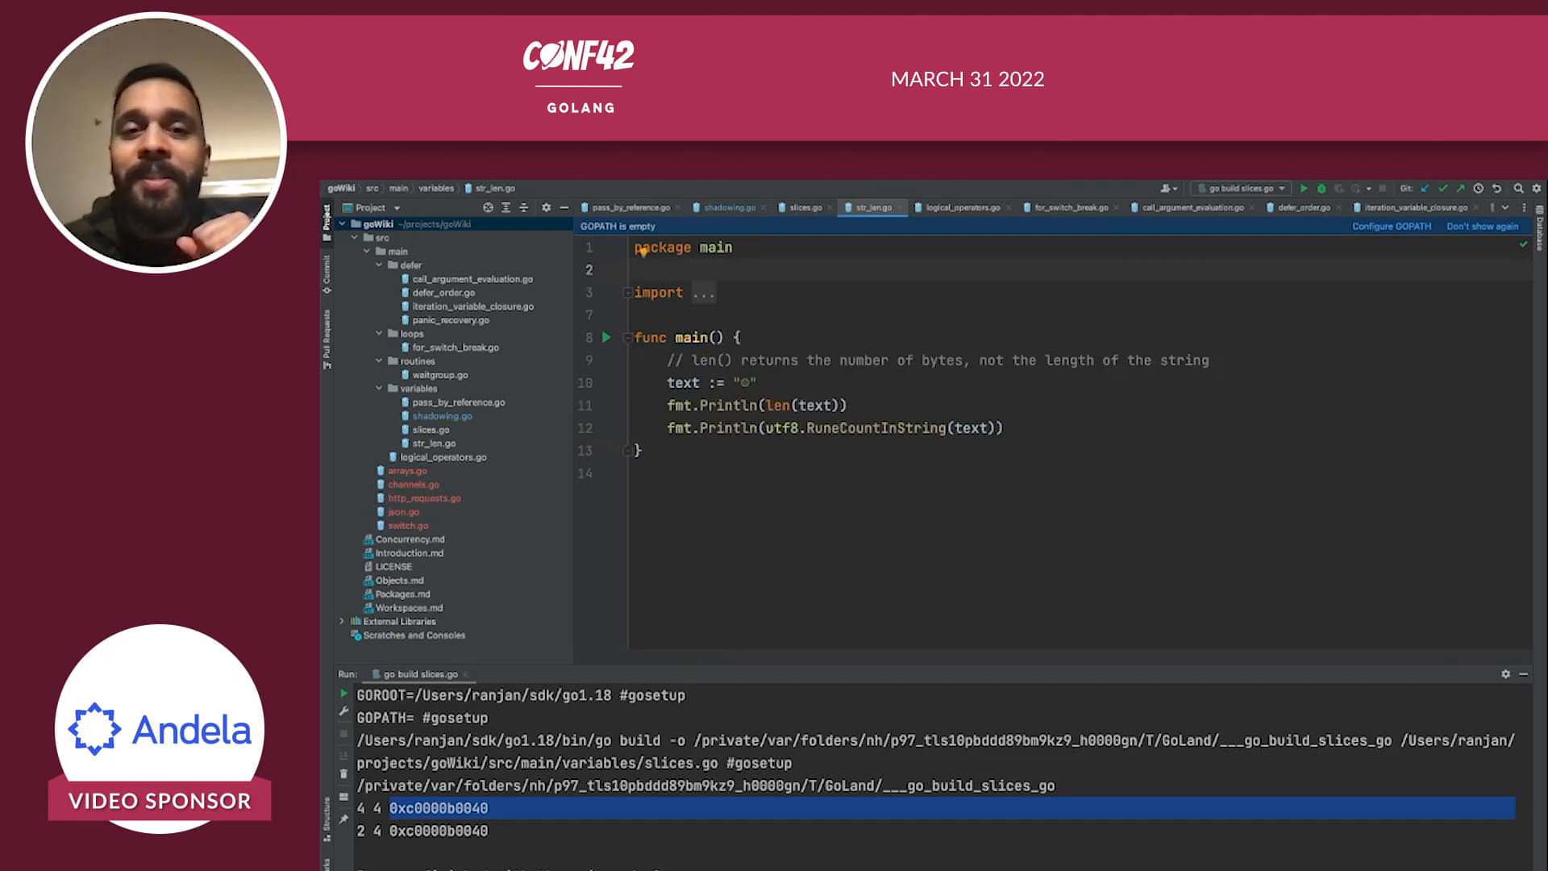
- Run str_len.go, printing 3 for len(text) and 1 for utf8.RuneCountInString(text)
double_click(785, 405)
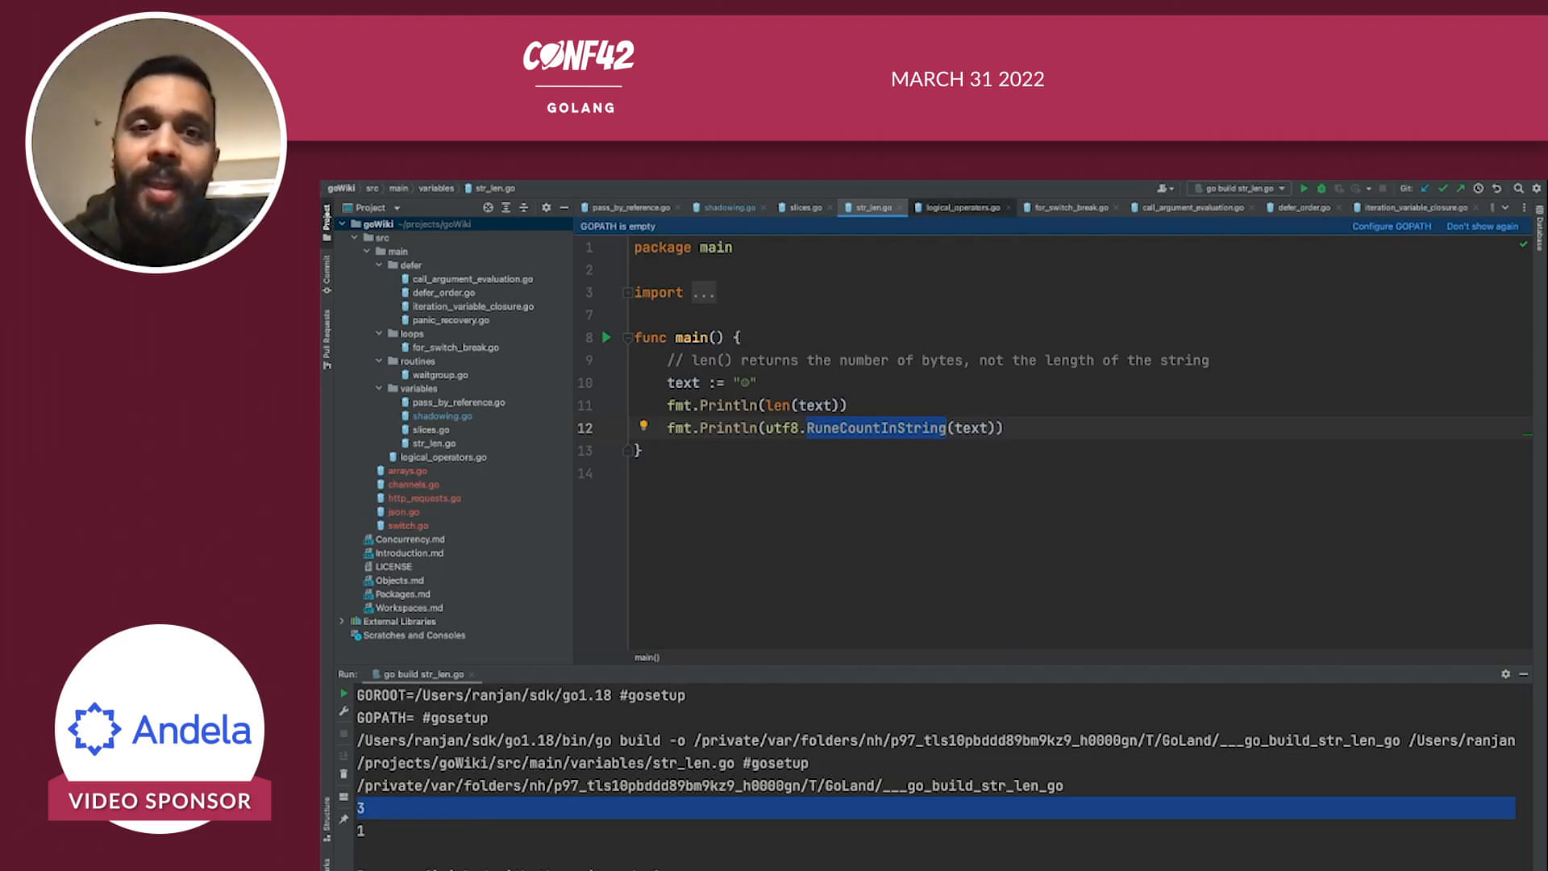
- Switch to logical_operators.go and run it, printing -2 for ^1 and 3 for 1 ^ 2
click(958, 208)
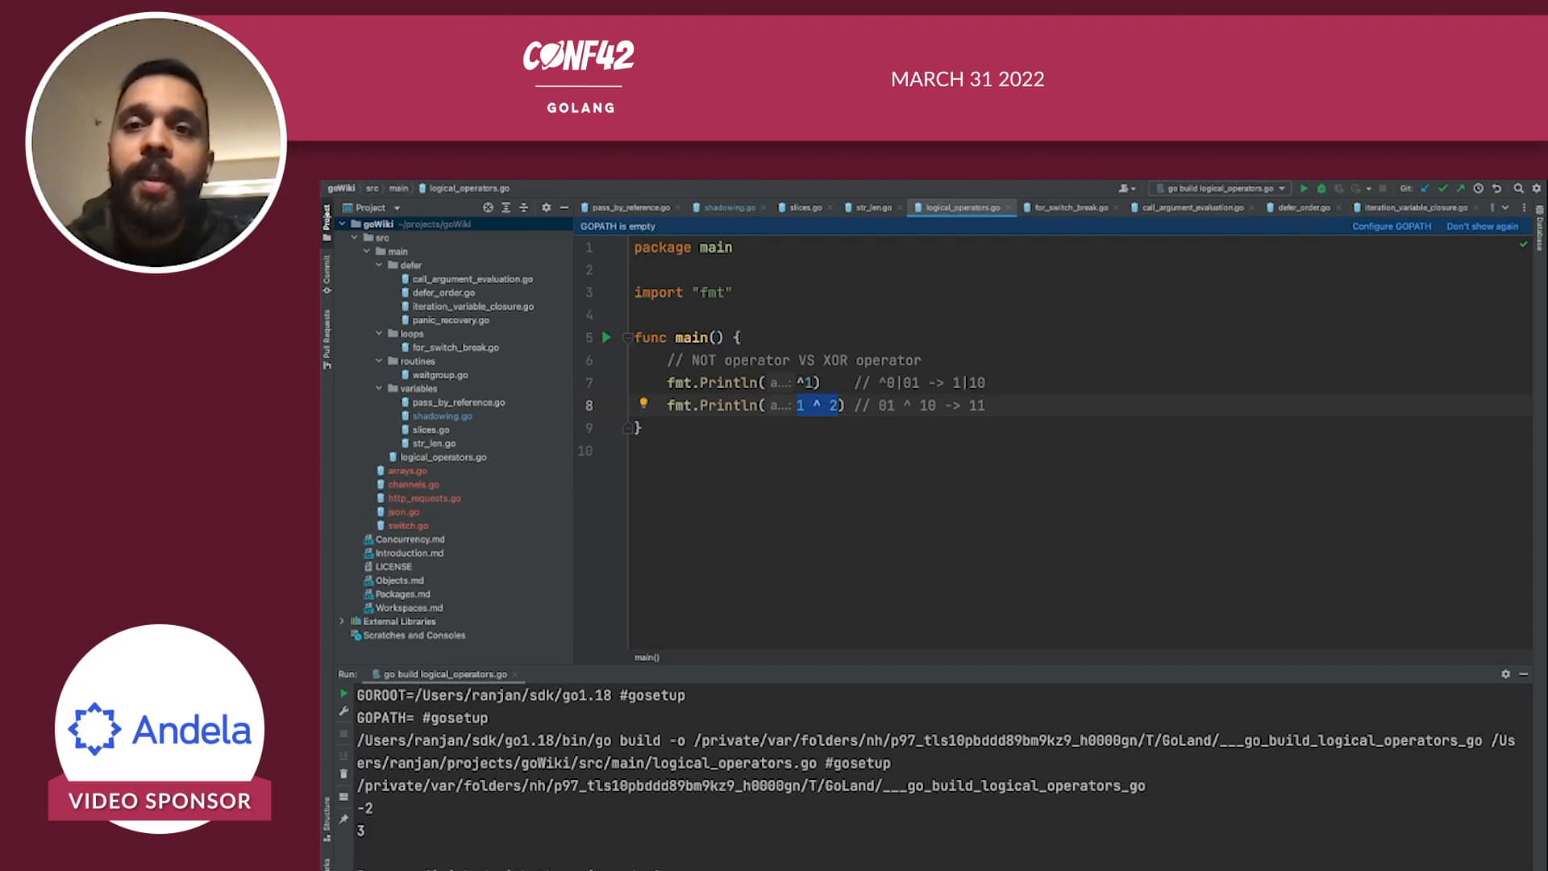
- Switch to for_switch_break.go, run it to print the sum 9, and highlight every use of maxUint
click(1065, 208)
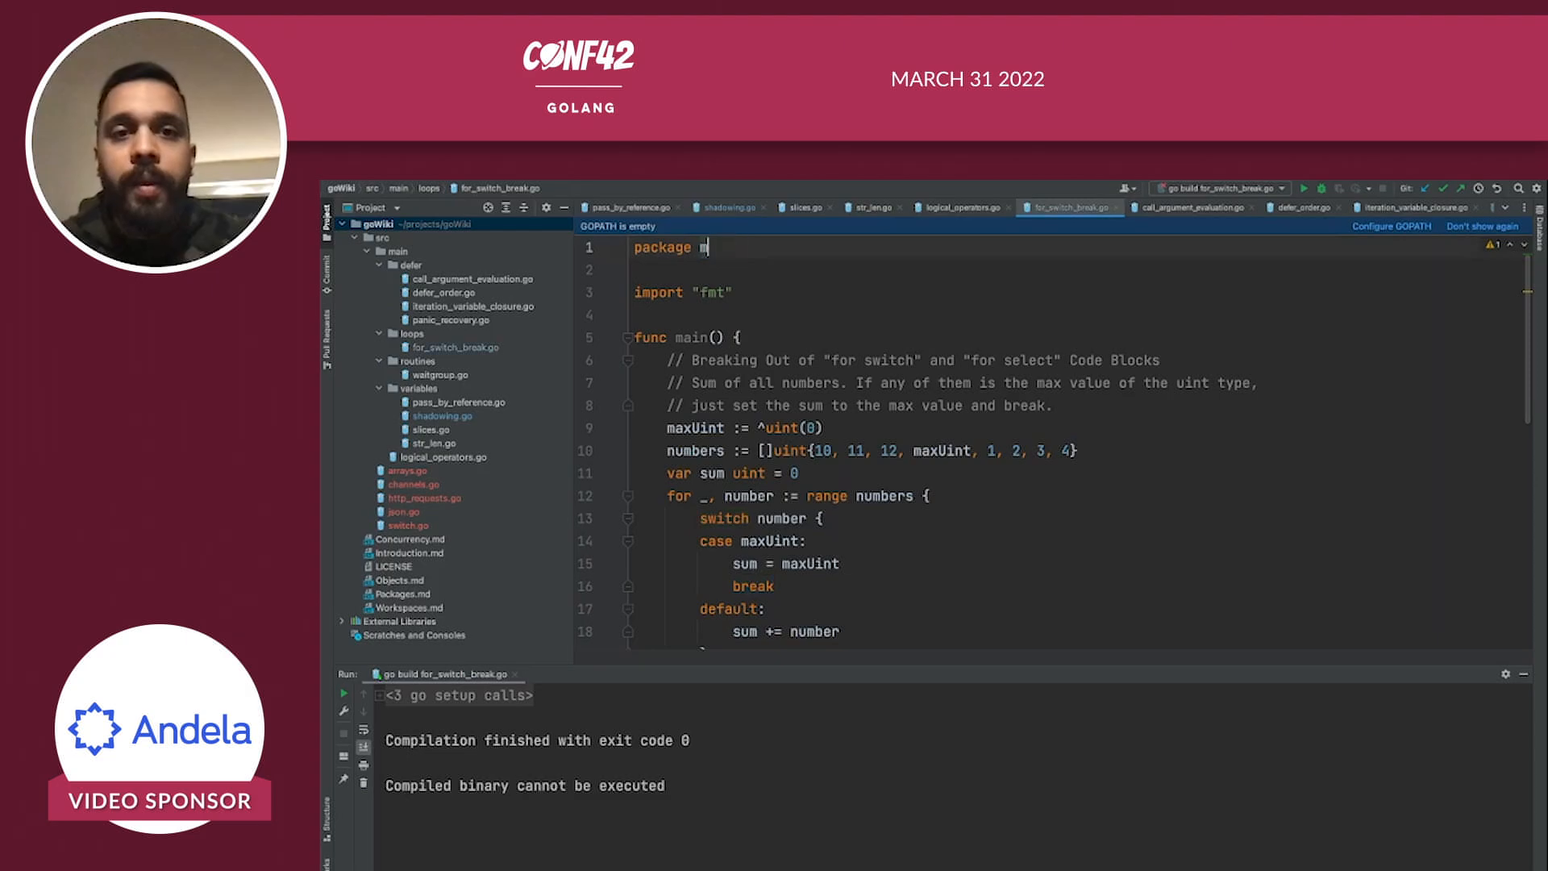
text(ain)
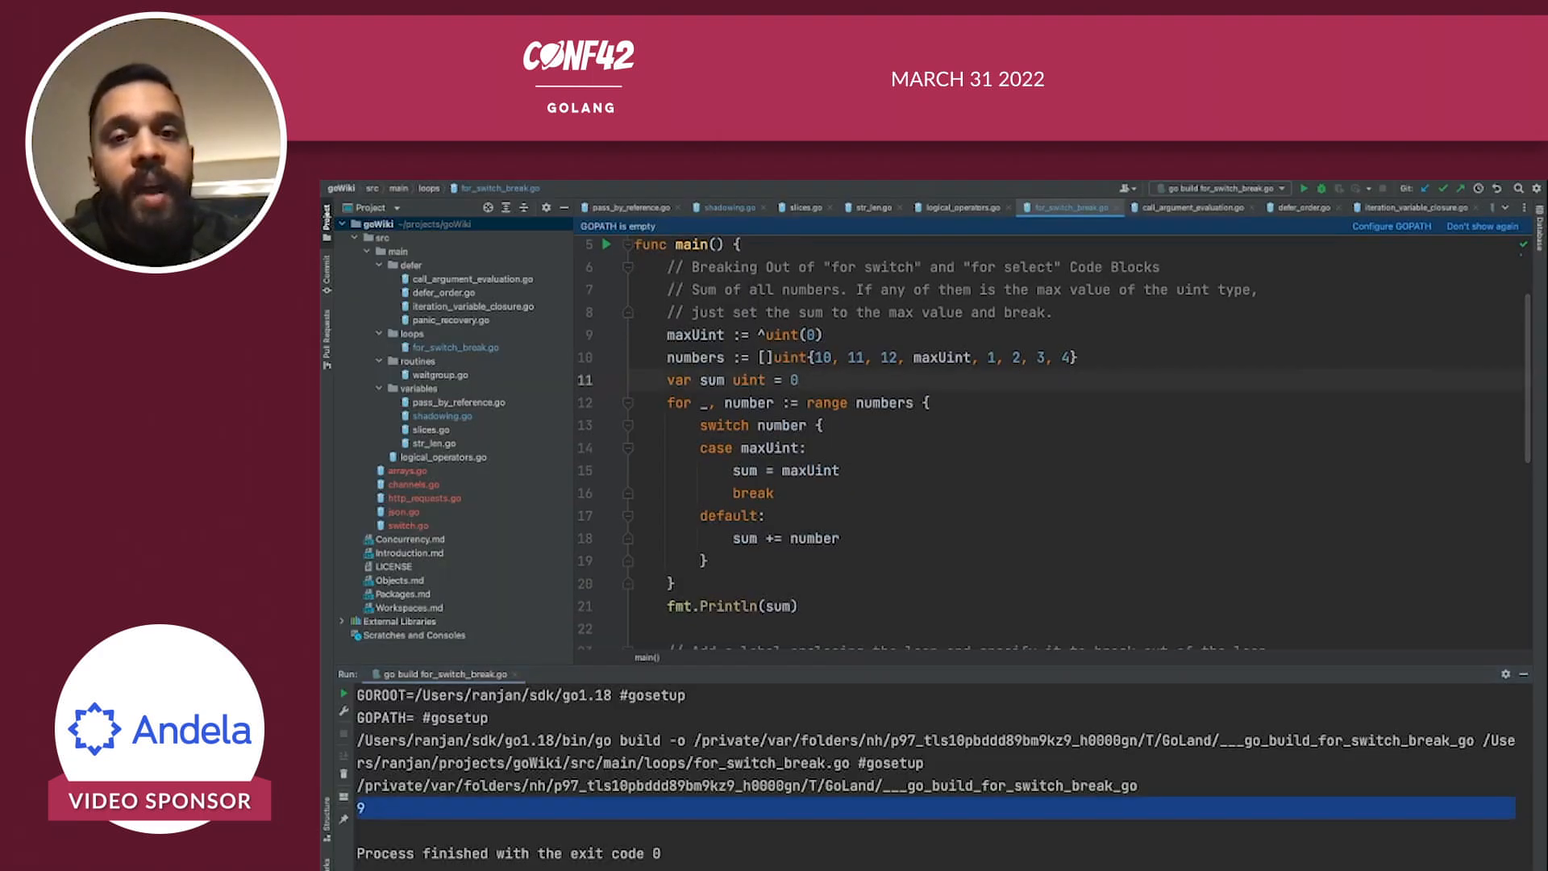
double_click(941, 358)
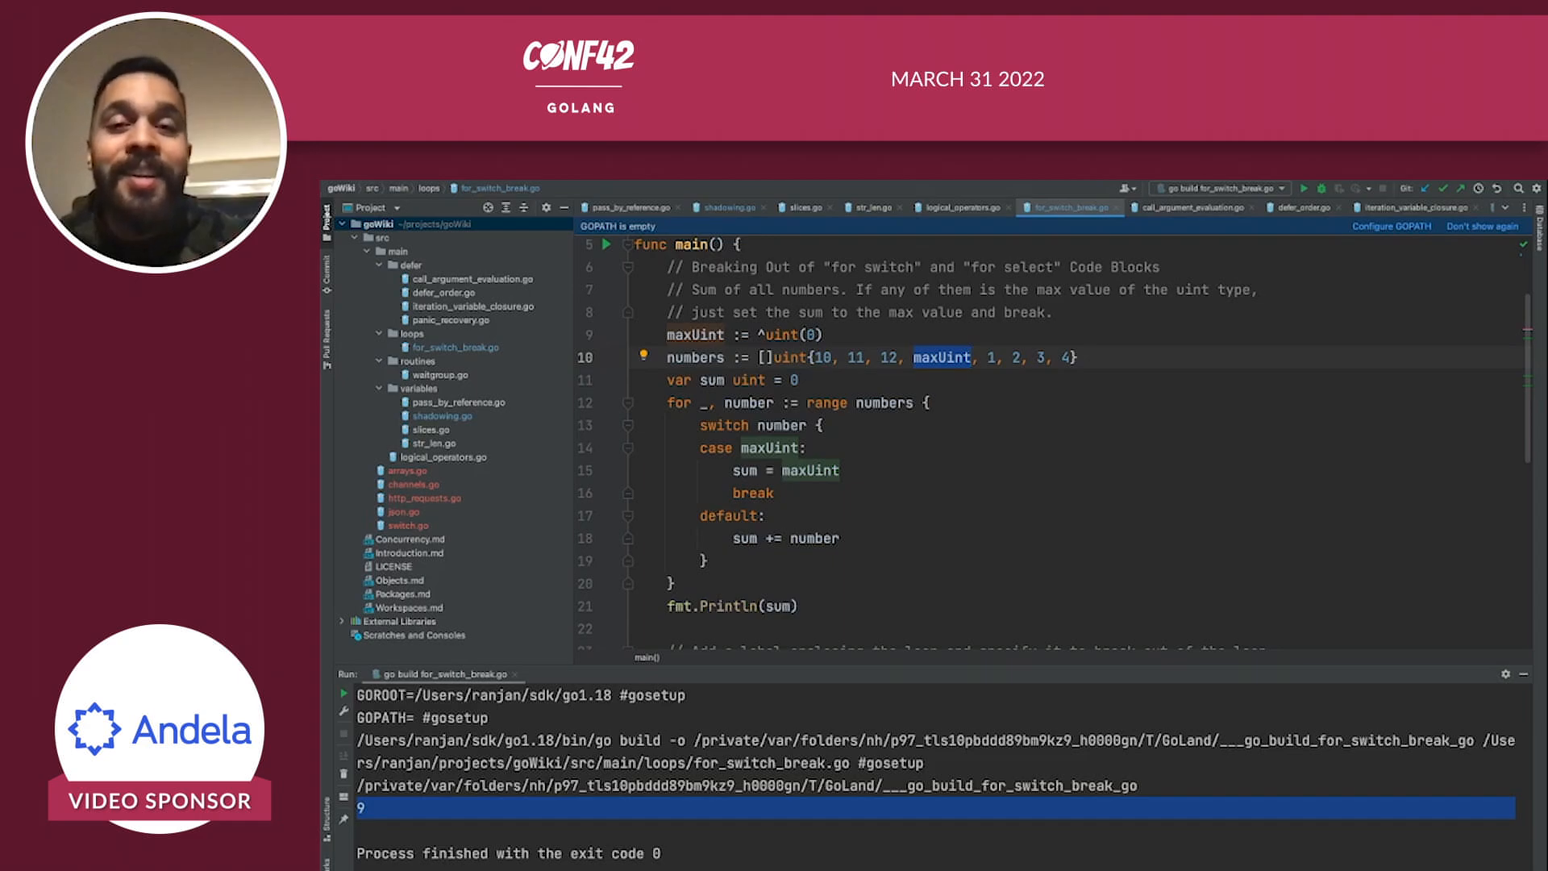
scroll(down, 3)
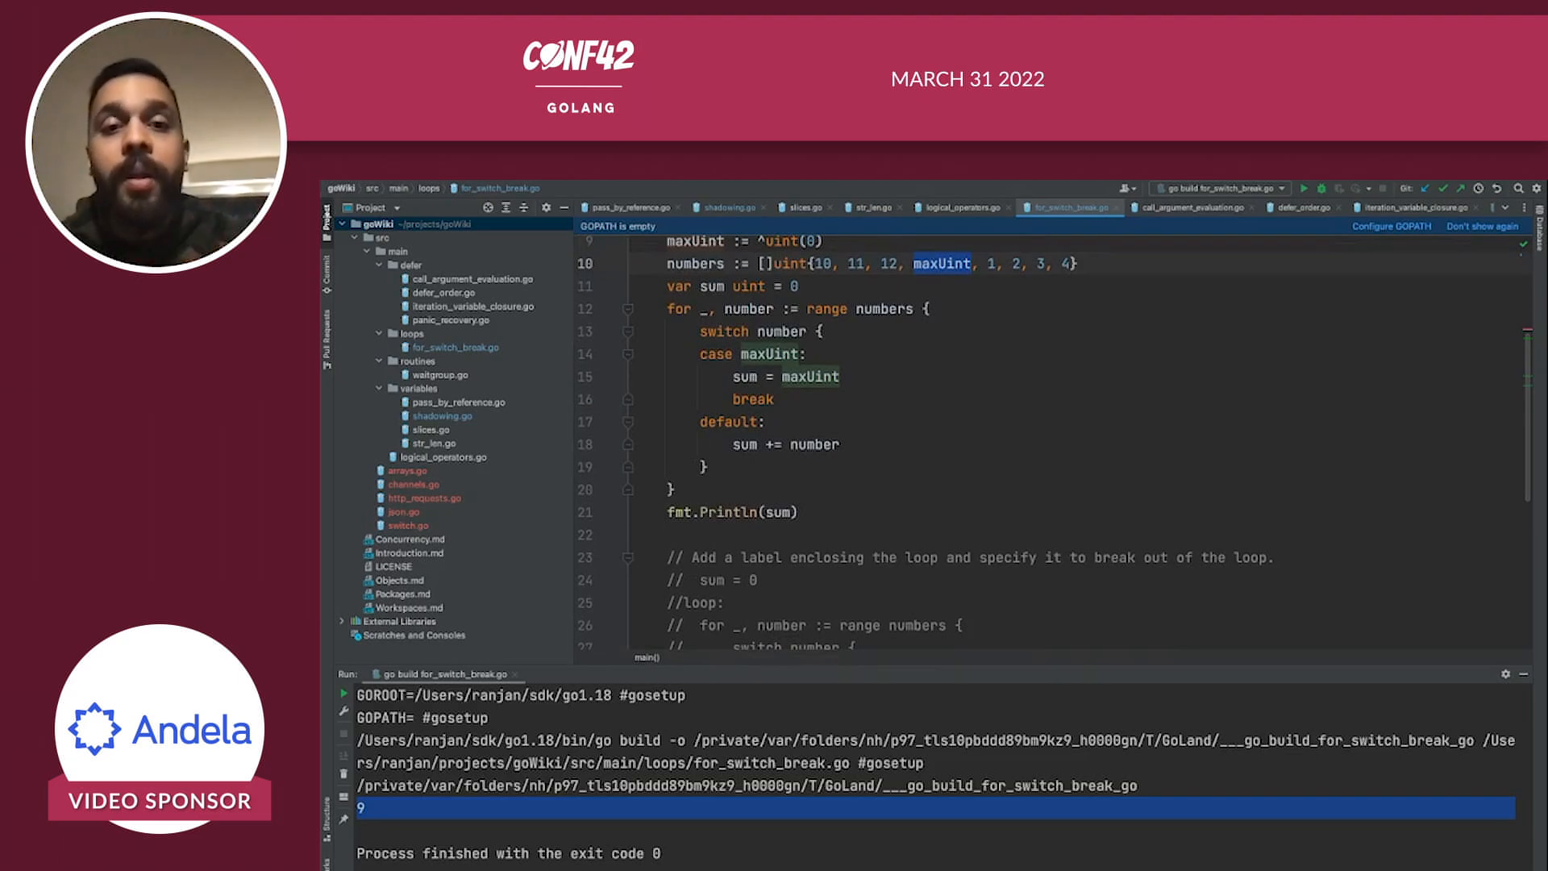
drag(726, 353, 798, 512)
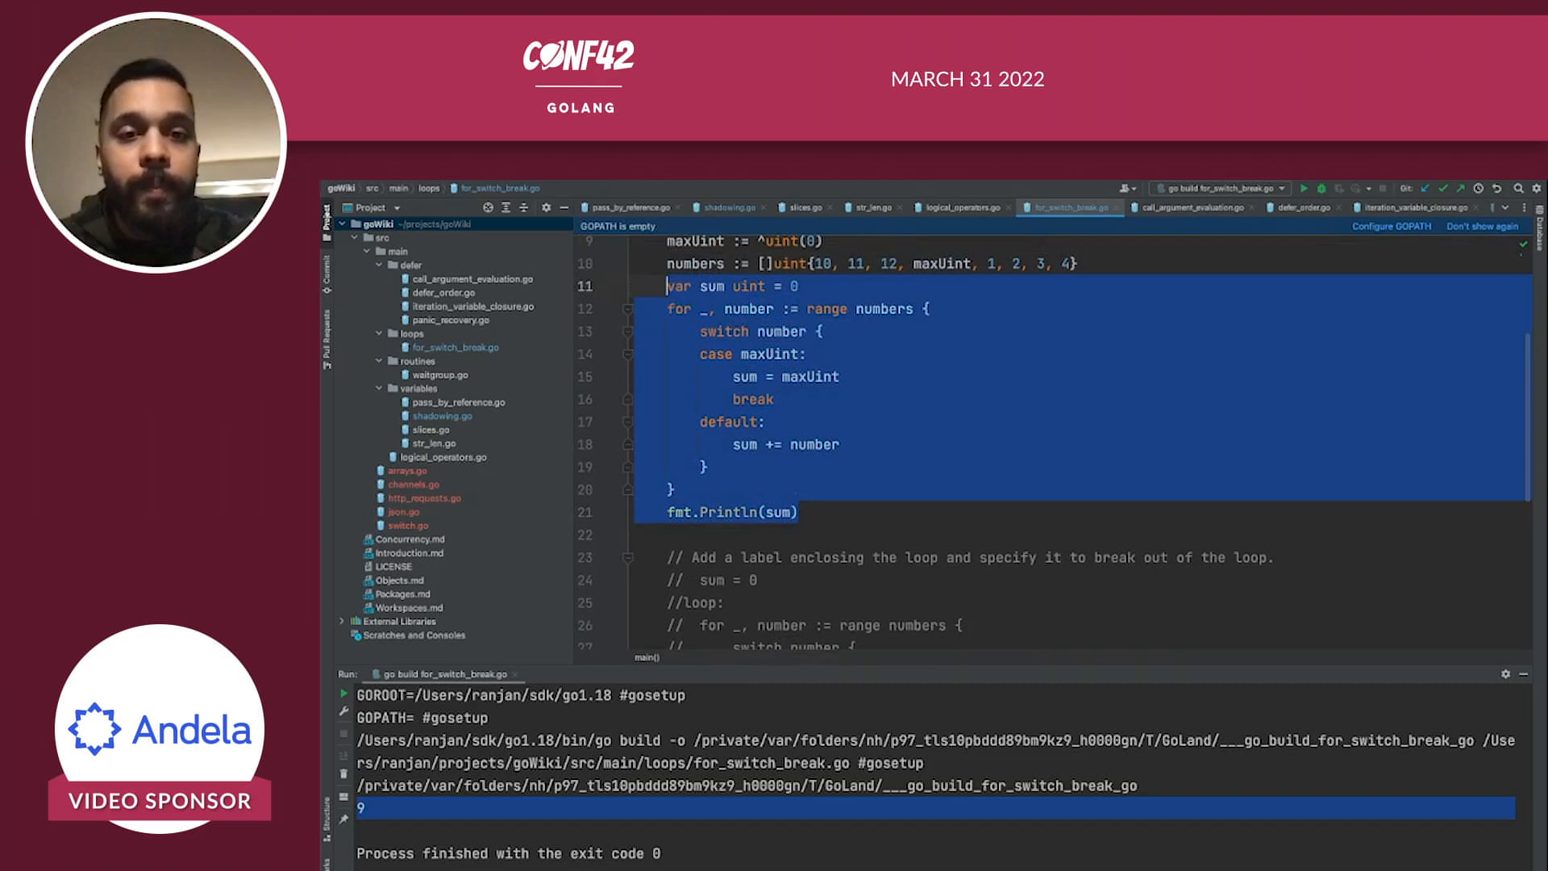
click(677, 308)
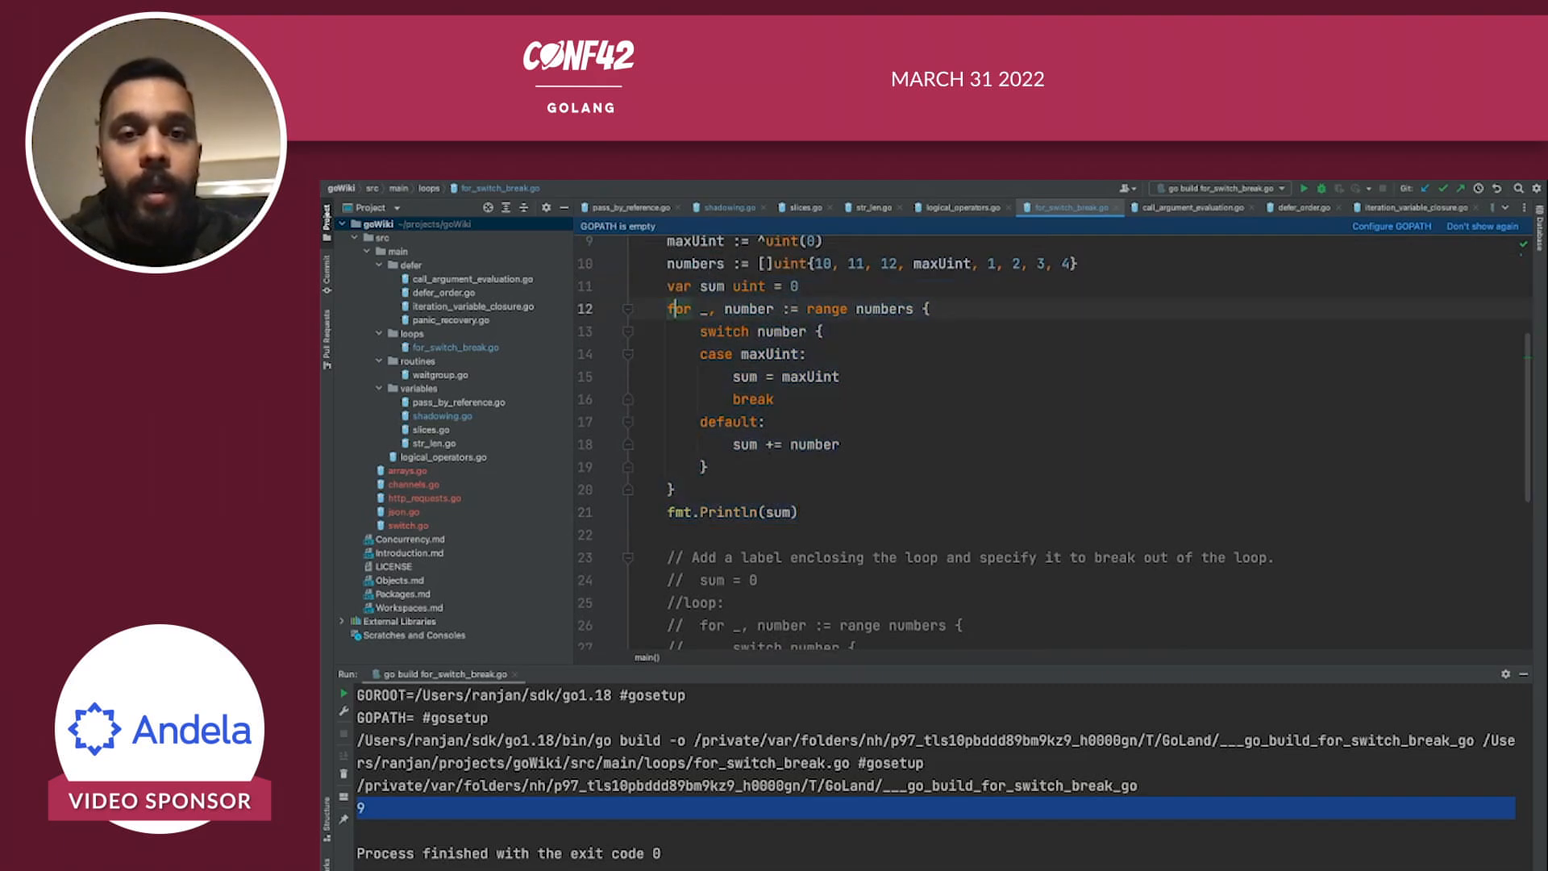
drag(671, 308, 798, 511)
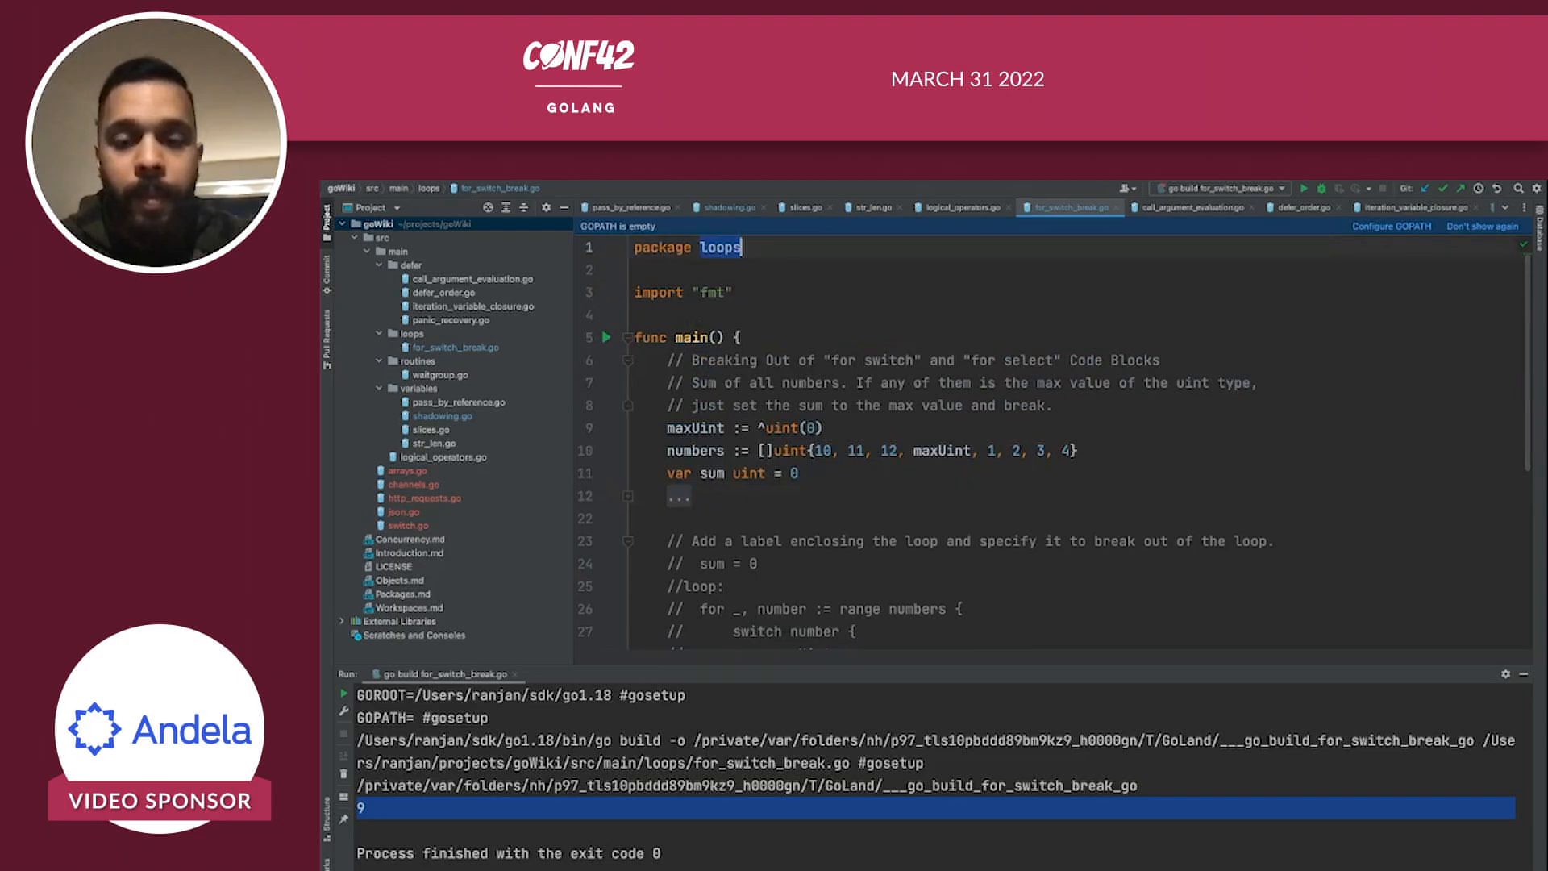
text(main)
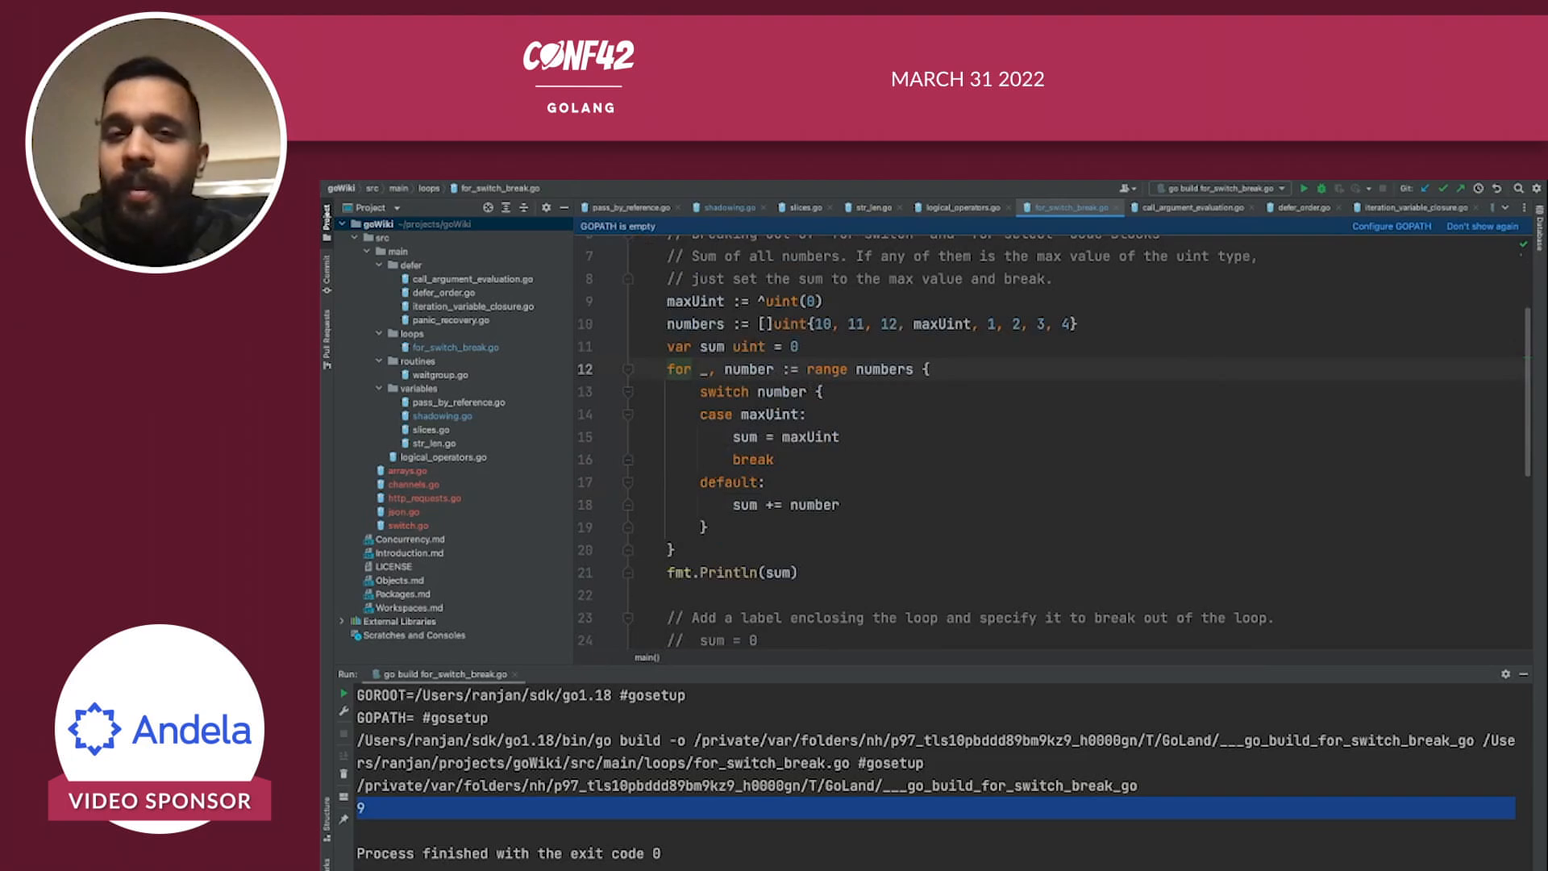
drag(671, 367, 800, 572)
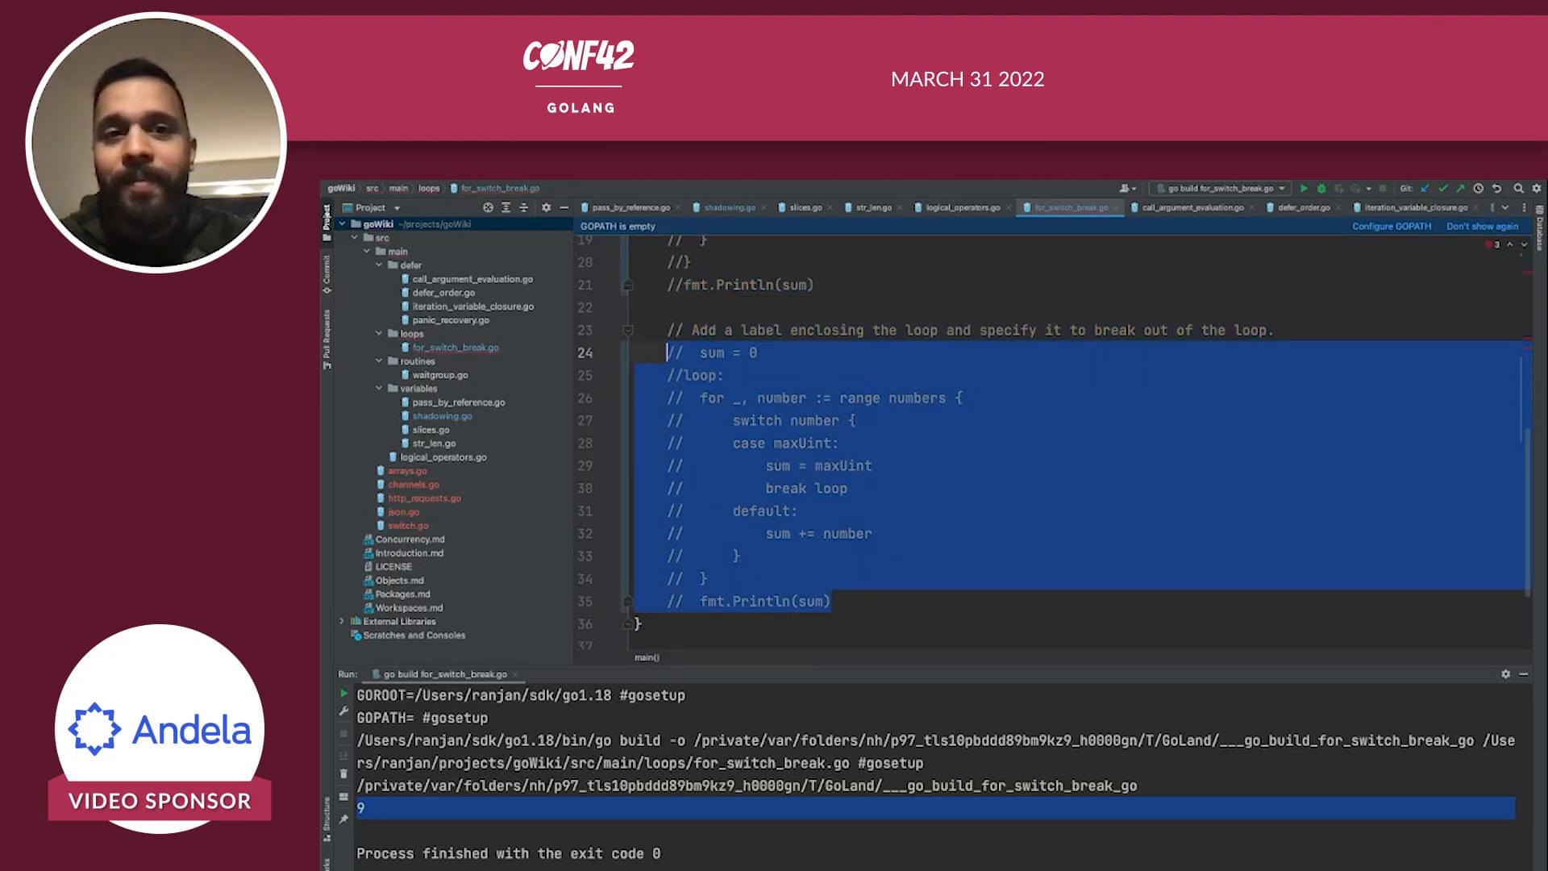
- Uncomment the labelled-loop block with Cmd+/ and comment out the original for-switch loop
key(cmd+/)
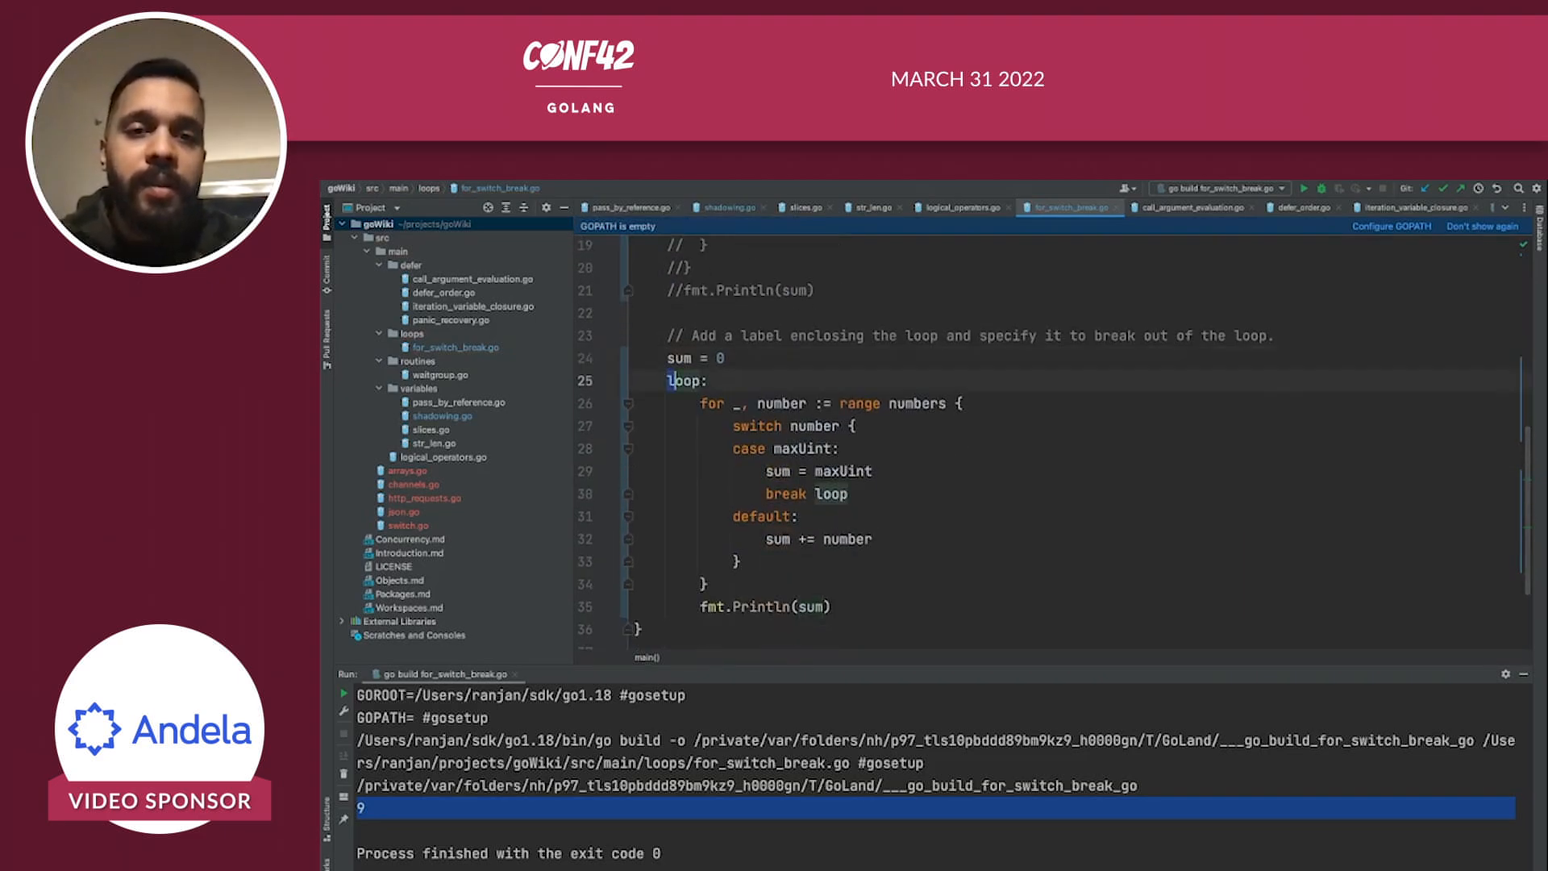
drag(711, 403, 739, 561)
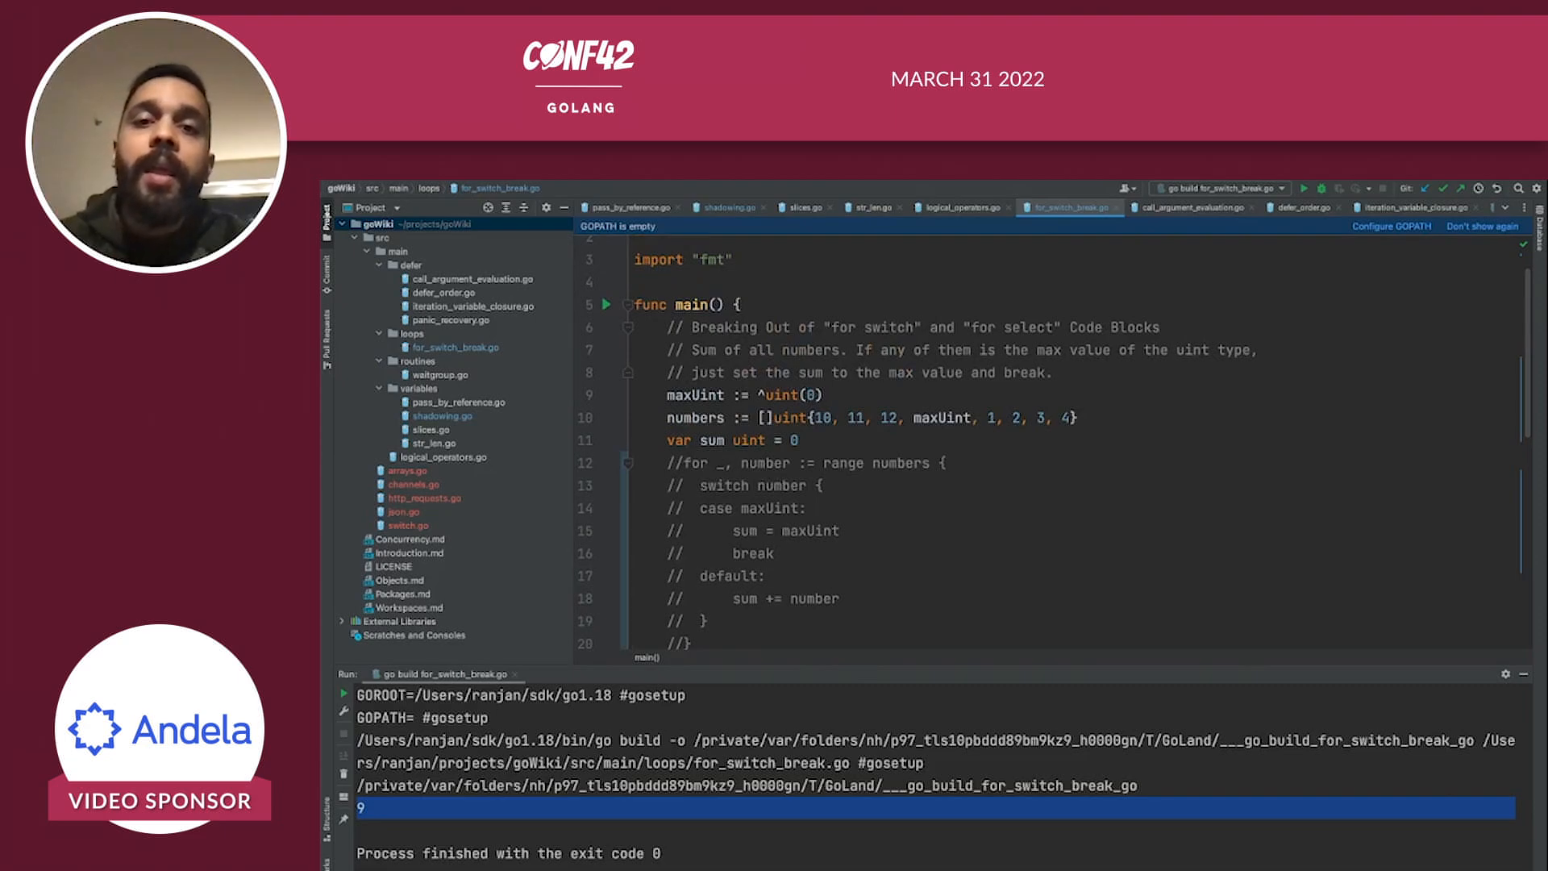
double_click(940, 416)
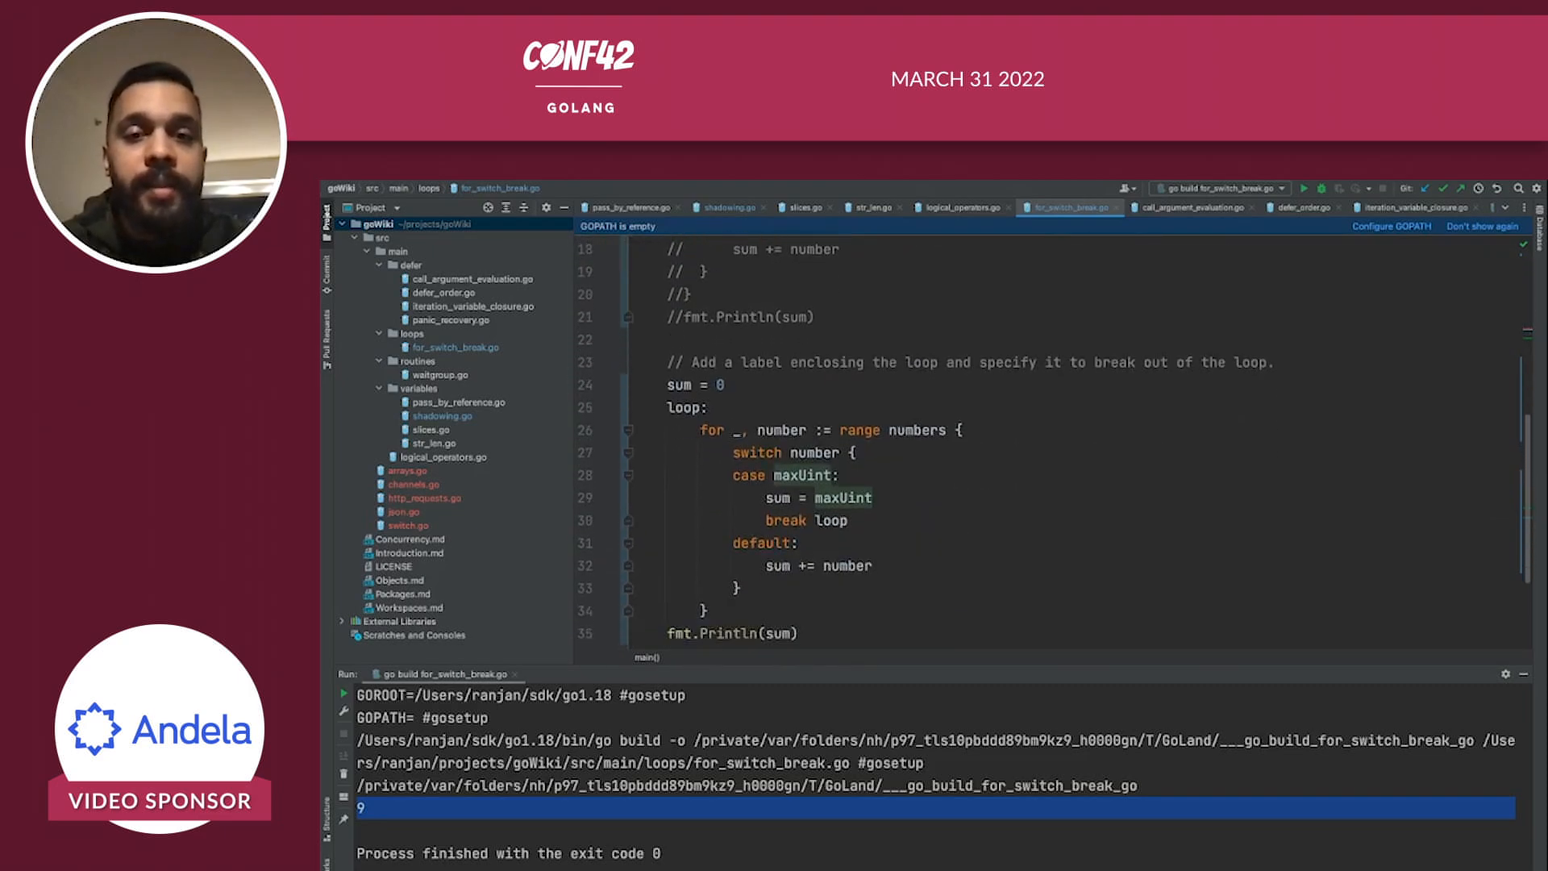
double_click(824, 521)
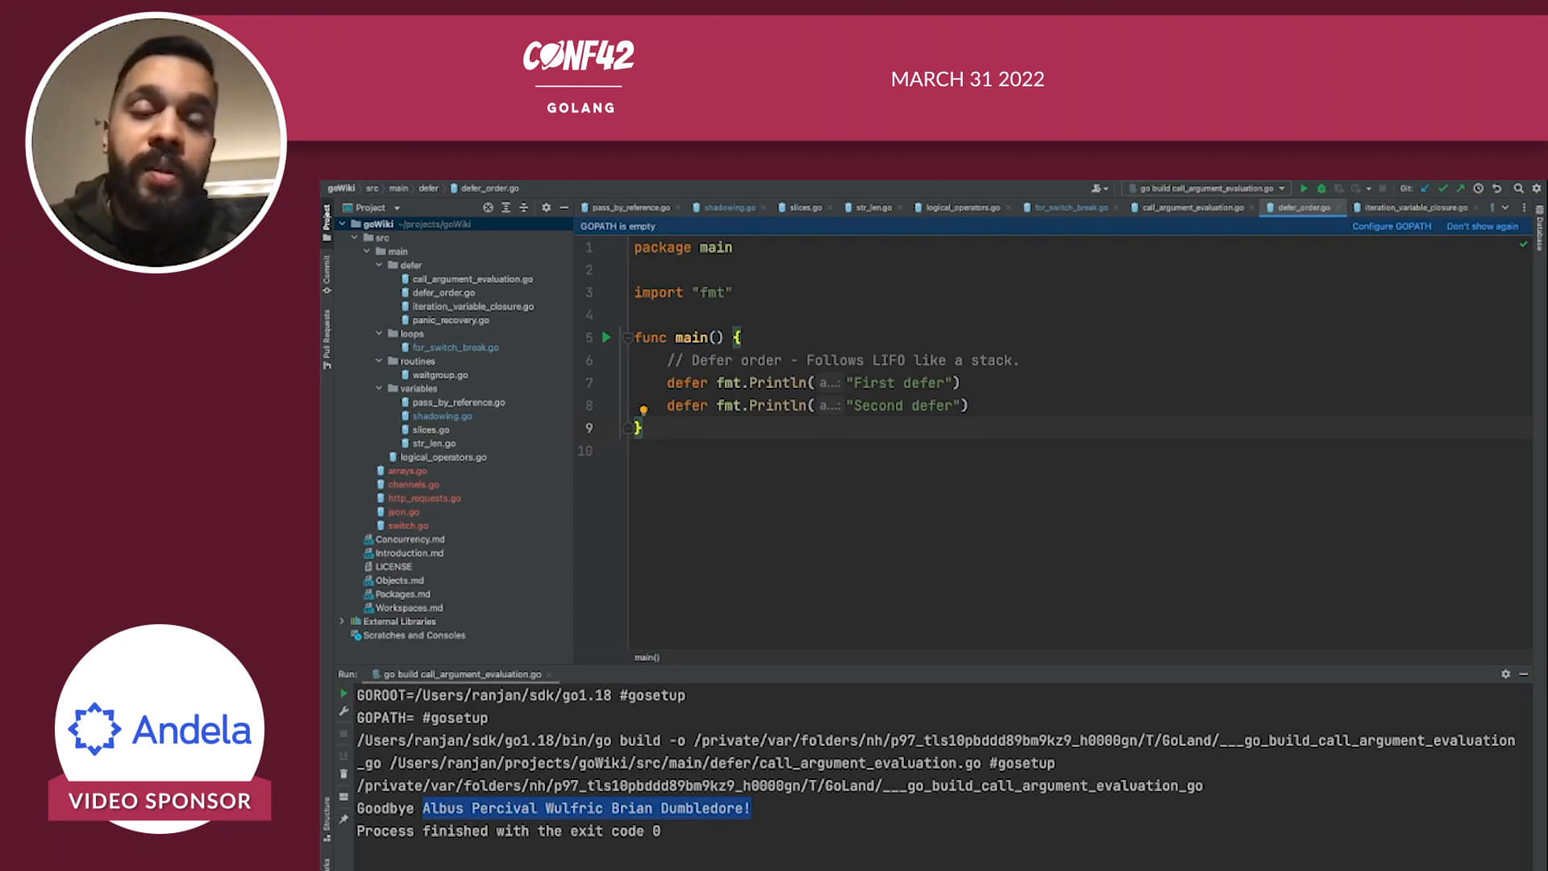
- Run defer_order.go showing Second defer before First, then switch to iteration_variable_closure.go
double_click(887, 406)
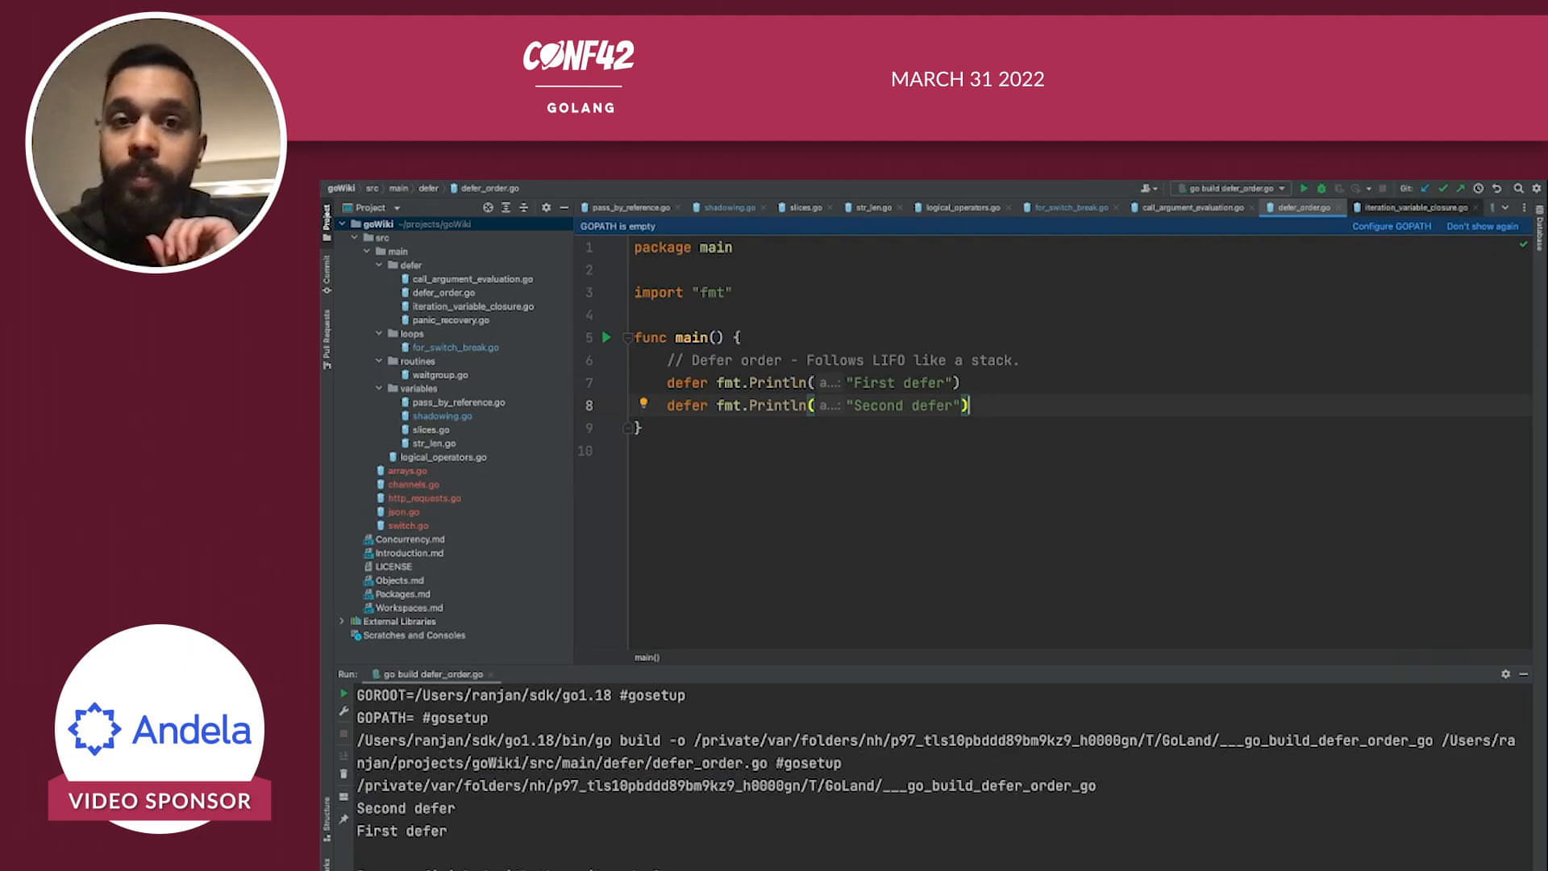
click(1410, 209)
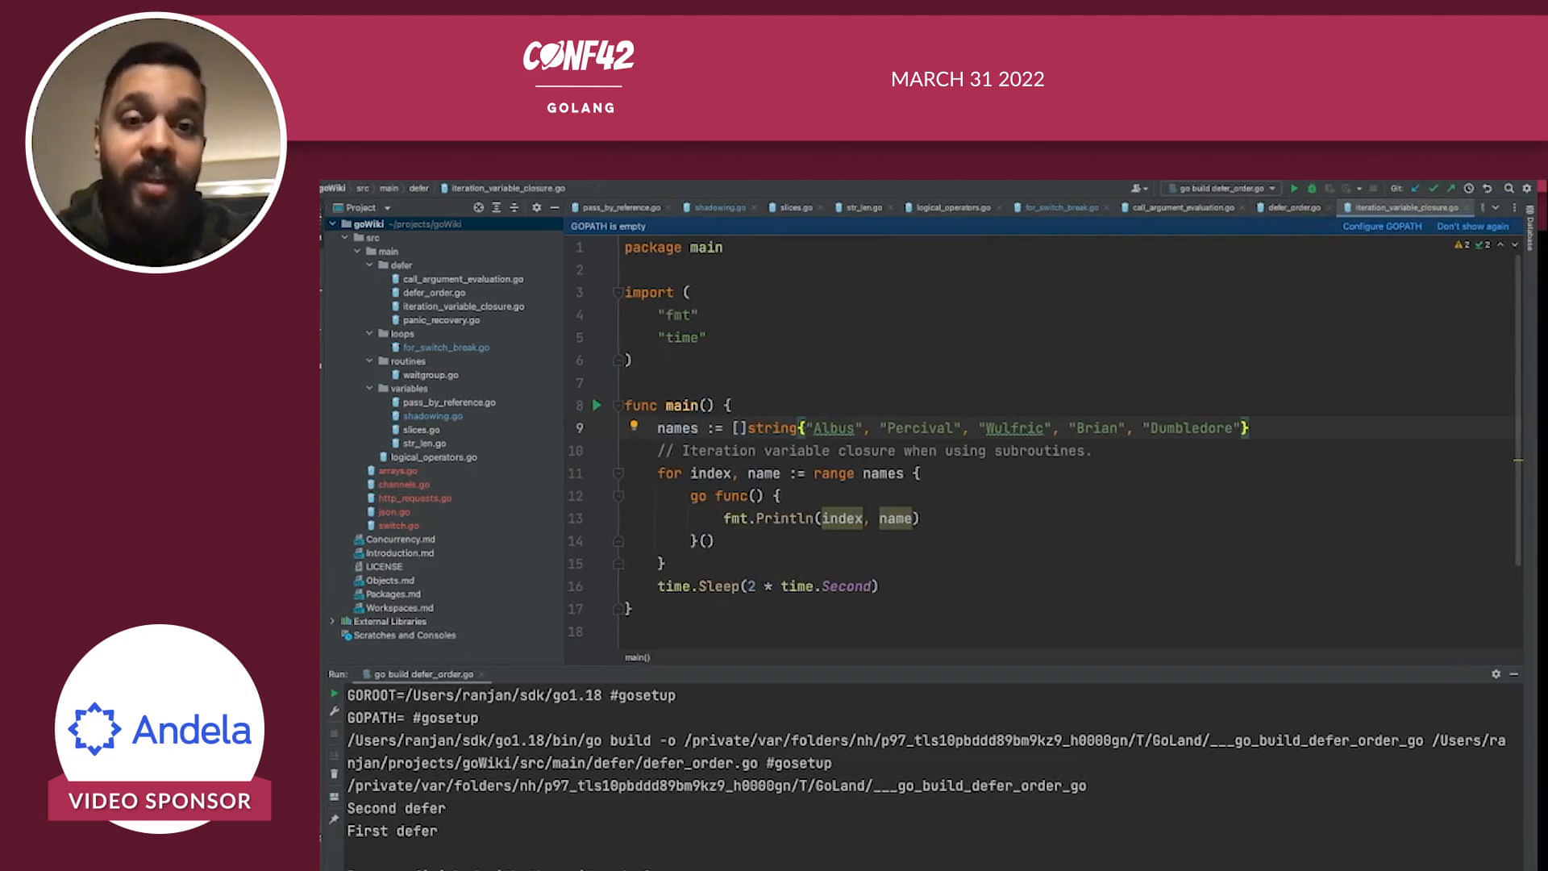
- Review the run output printing "4 Dumbledore" five times and place the caret inside the loop body
scroll(down, 3)
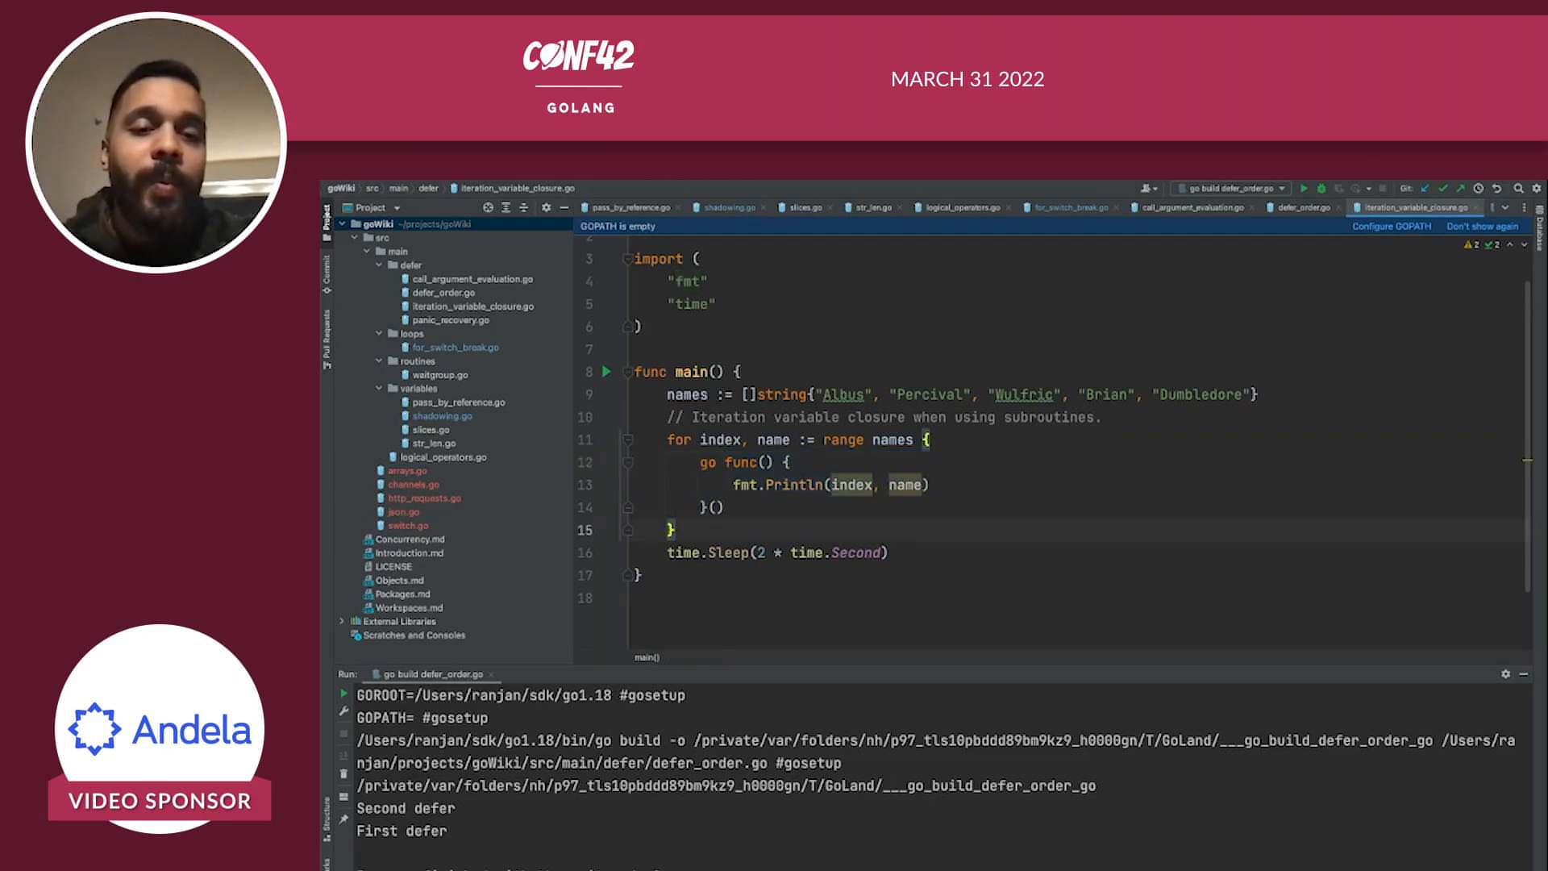
click(1286, 187)
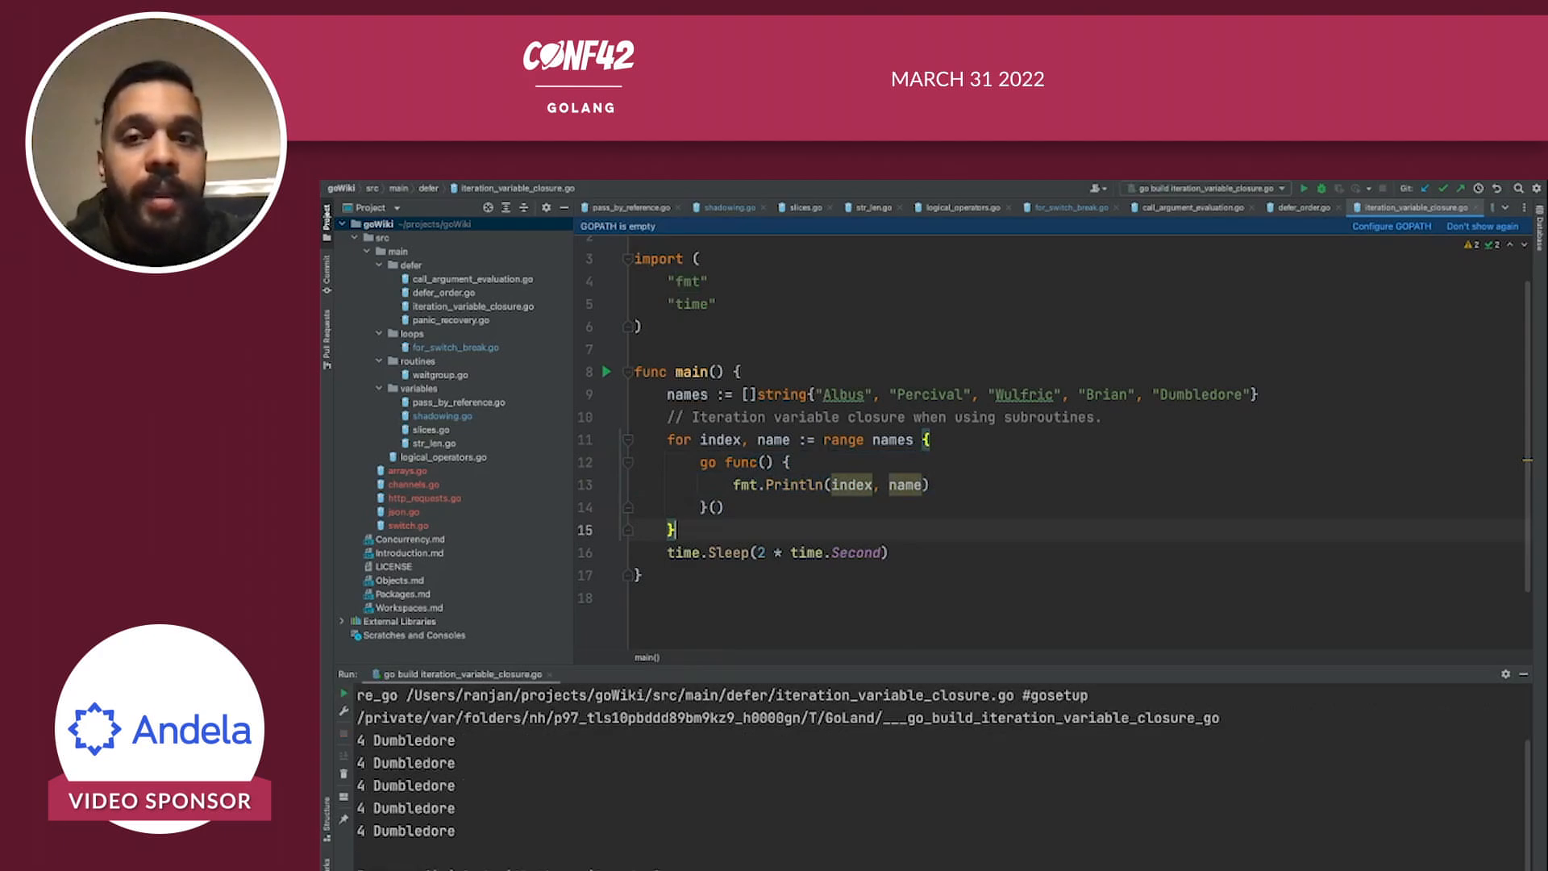
double_click(1200, 393)
text(i)
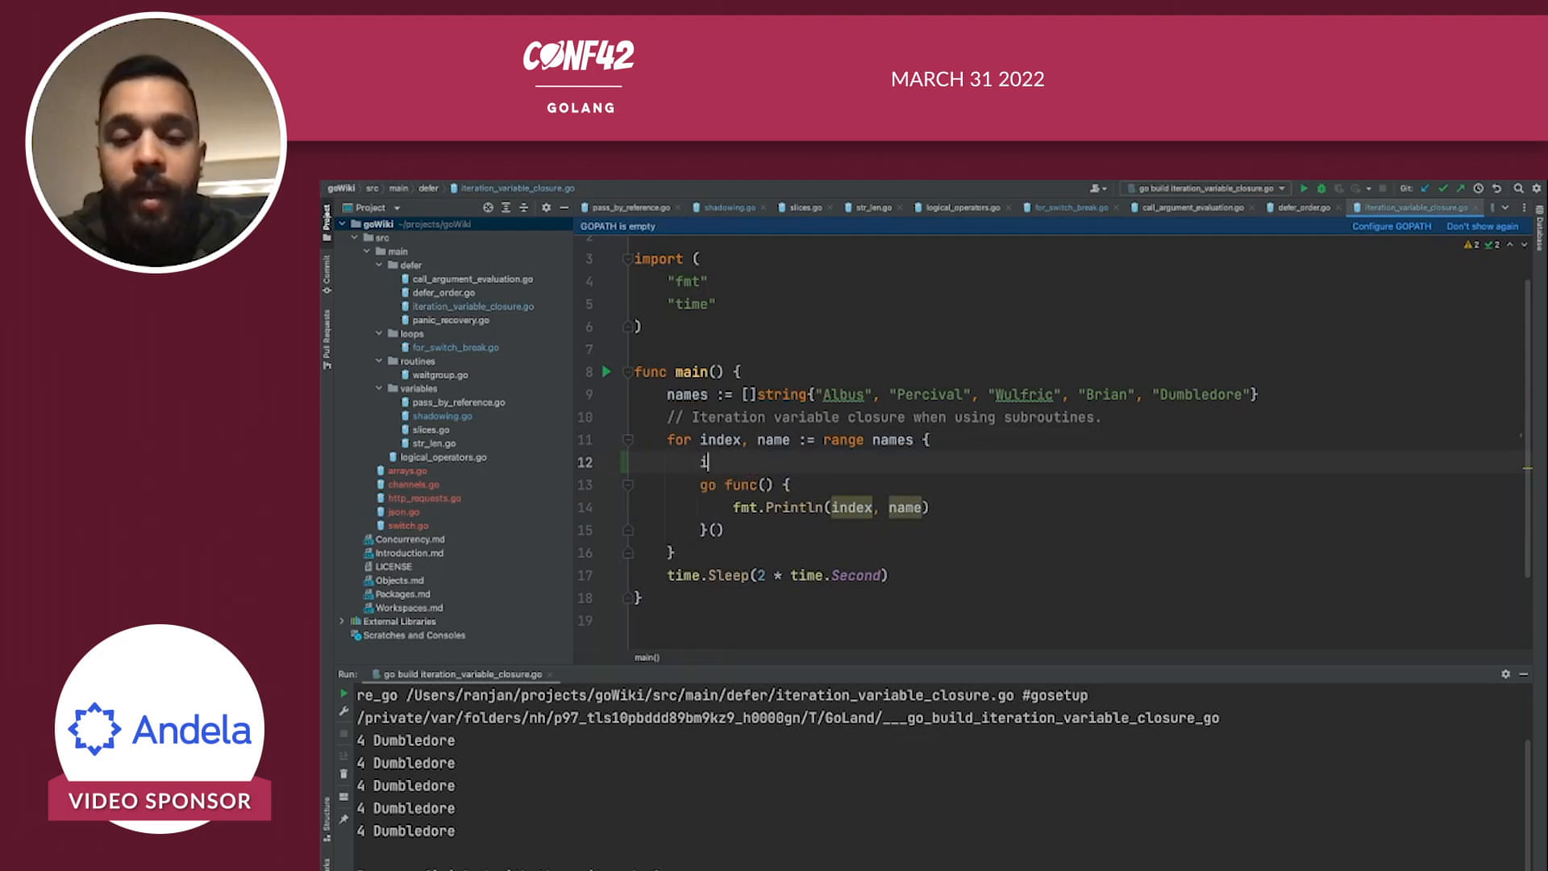
- Add index_copy := index and name_copy := name and print them so each goroutine shows its own name
text(ndex_copy := index)
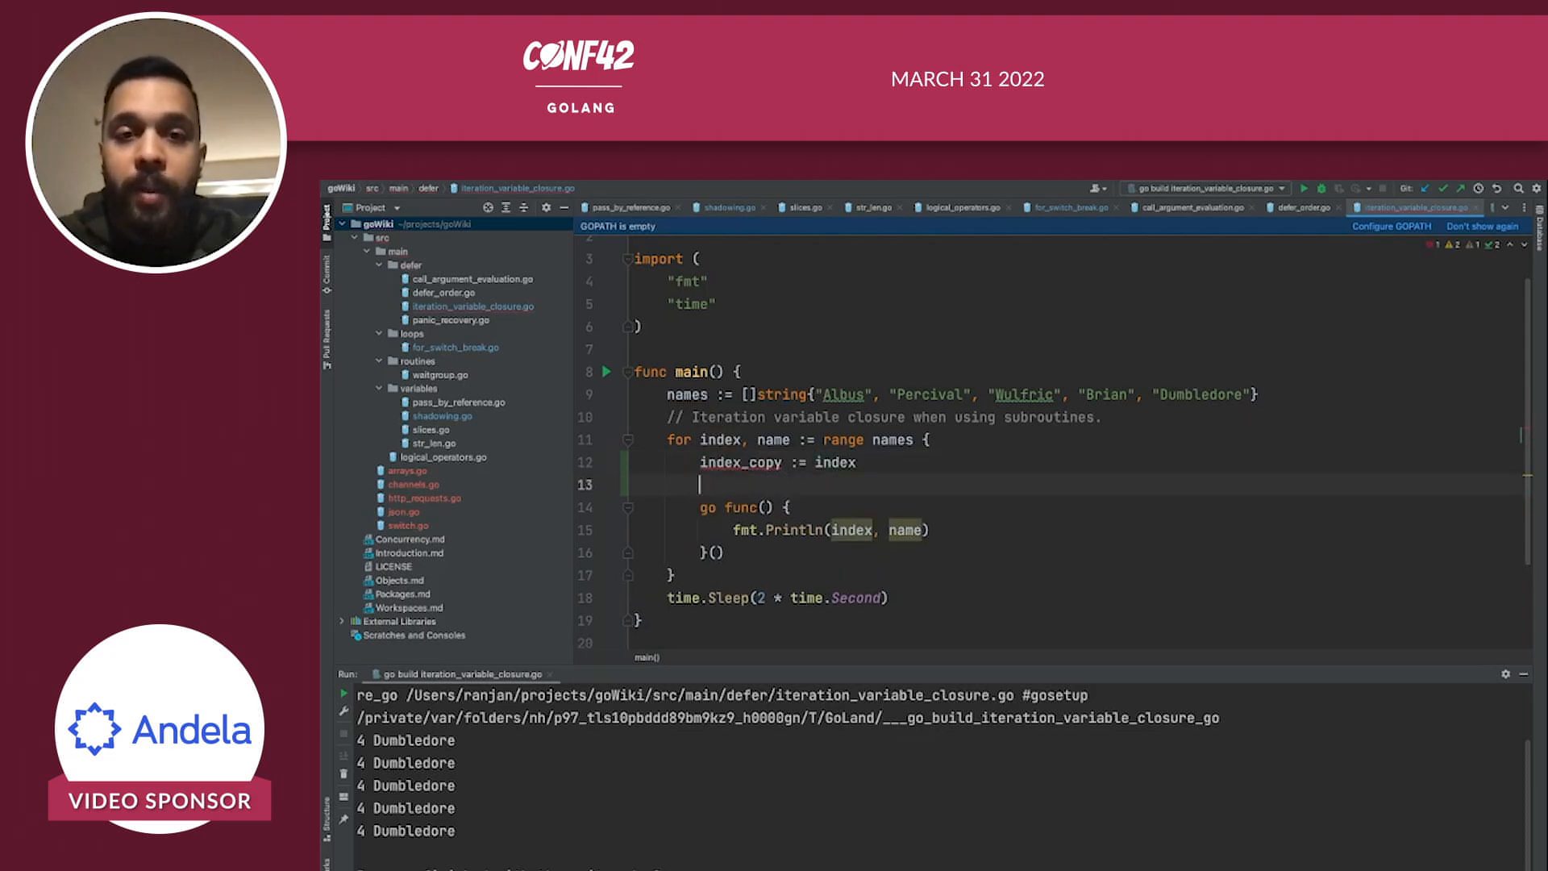
text(naem)
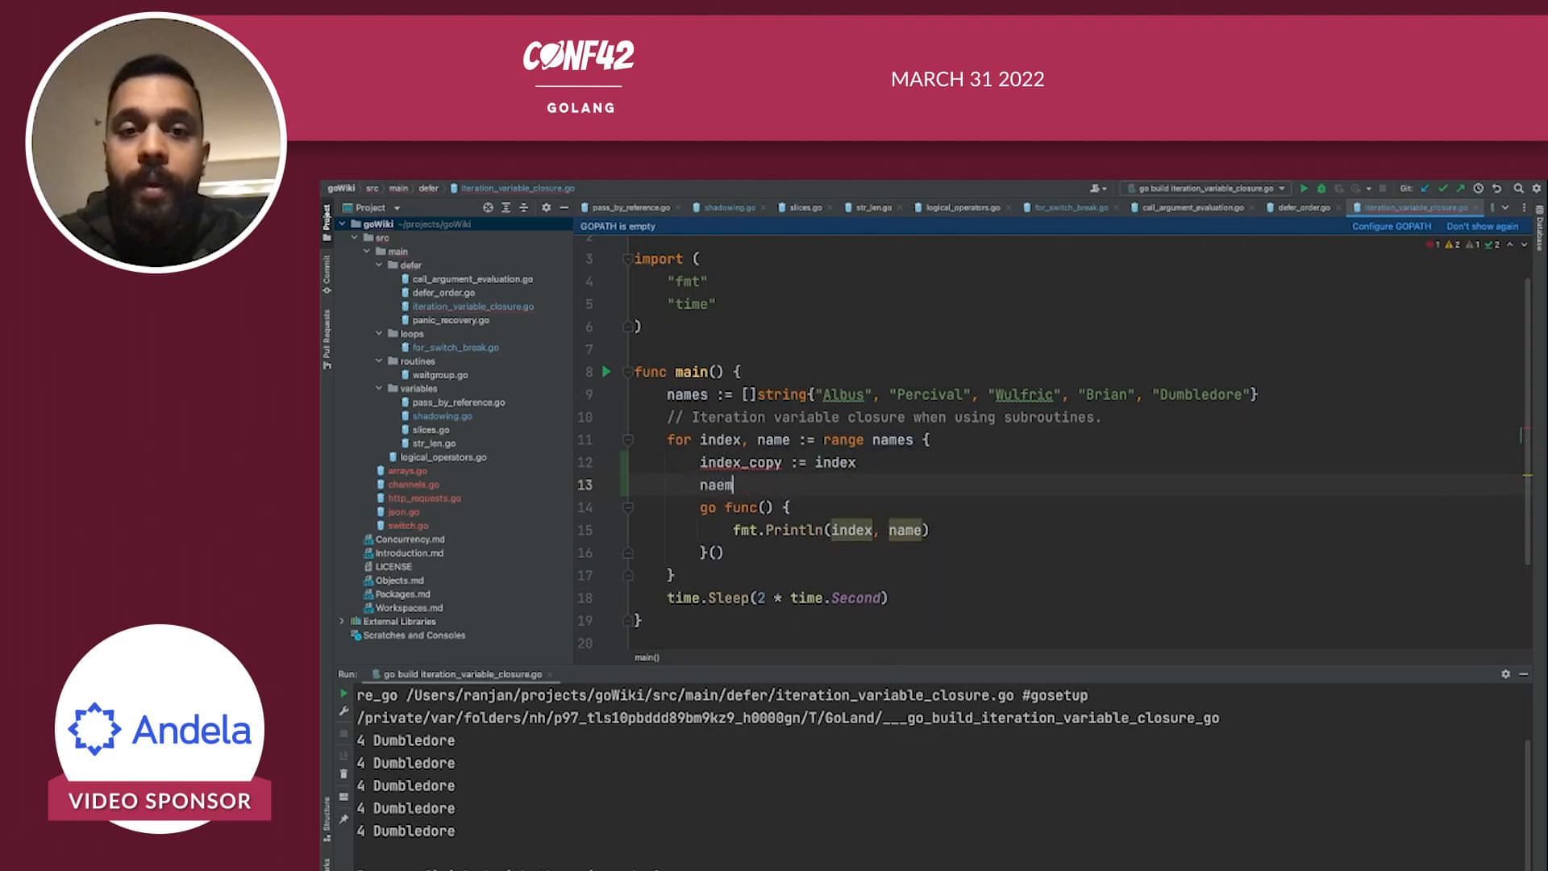
text(name_copy :=)
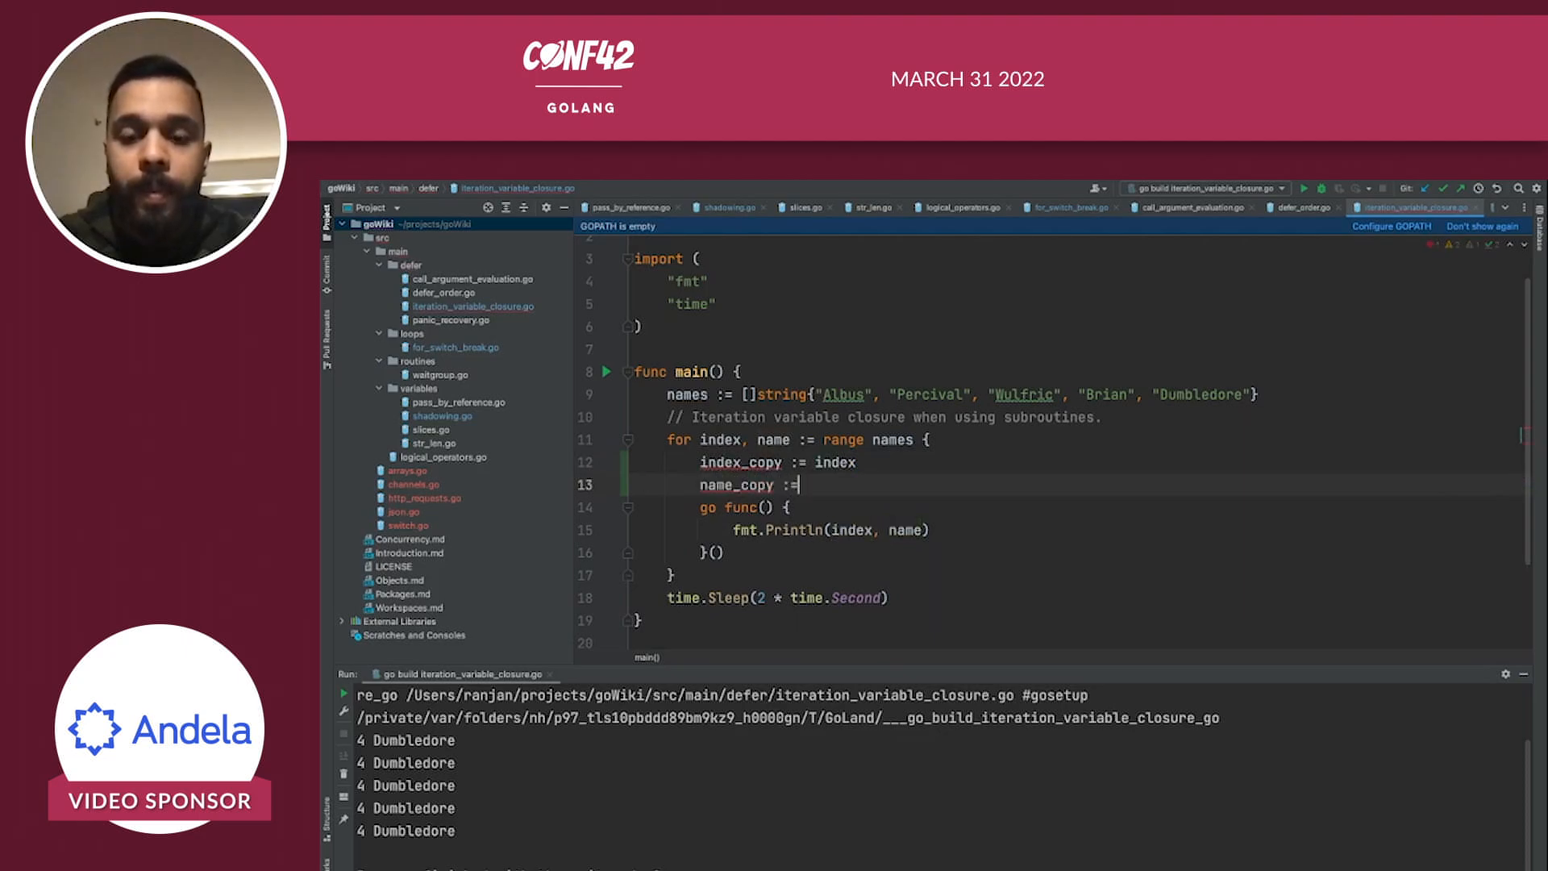
text(names)
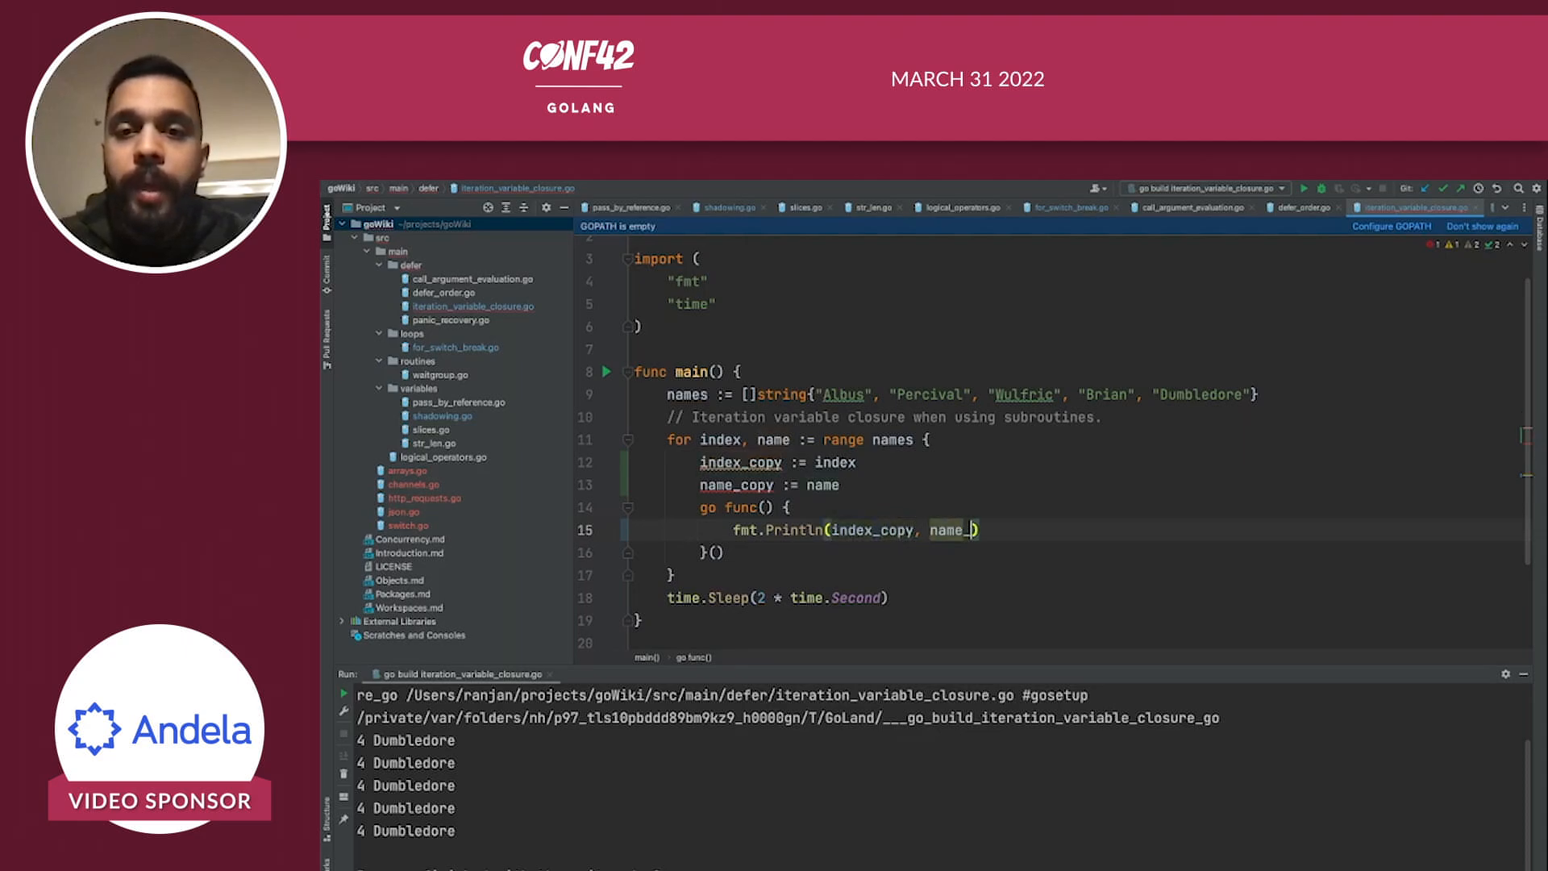
text(copy)
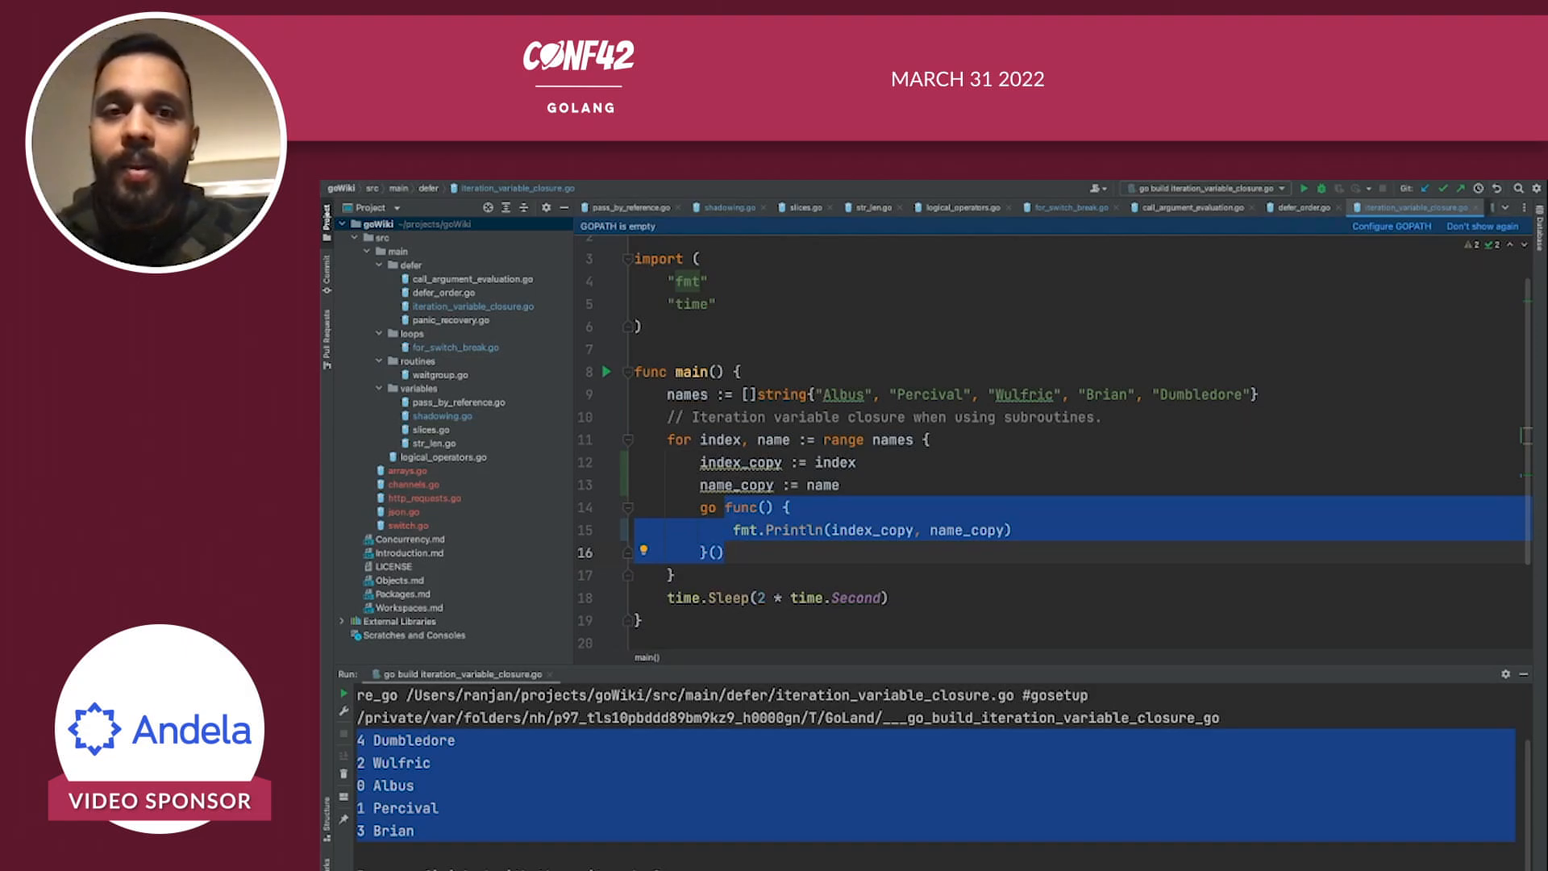
- Switch to panic_recovery.go where a bare recover() fails to stop panic("OMG")
click(1440, 208)
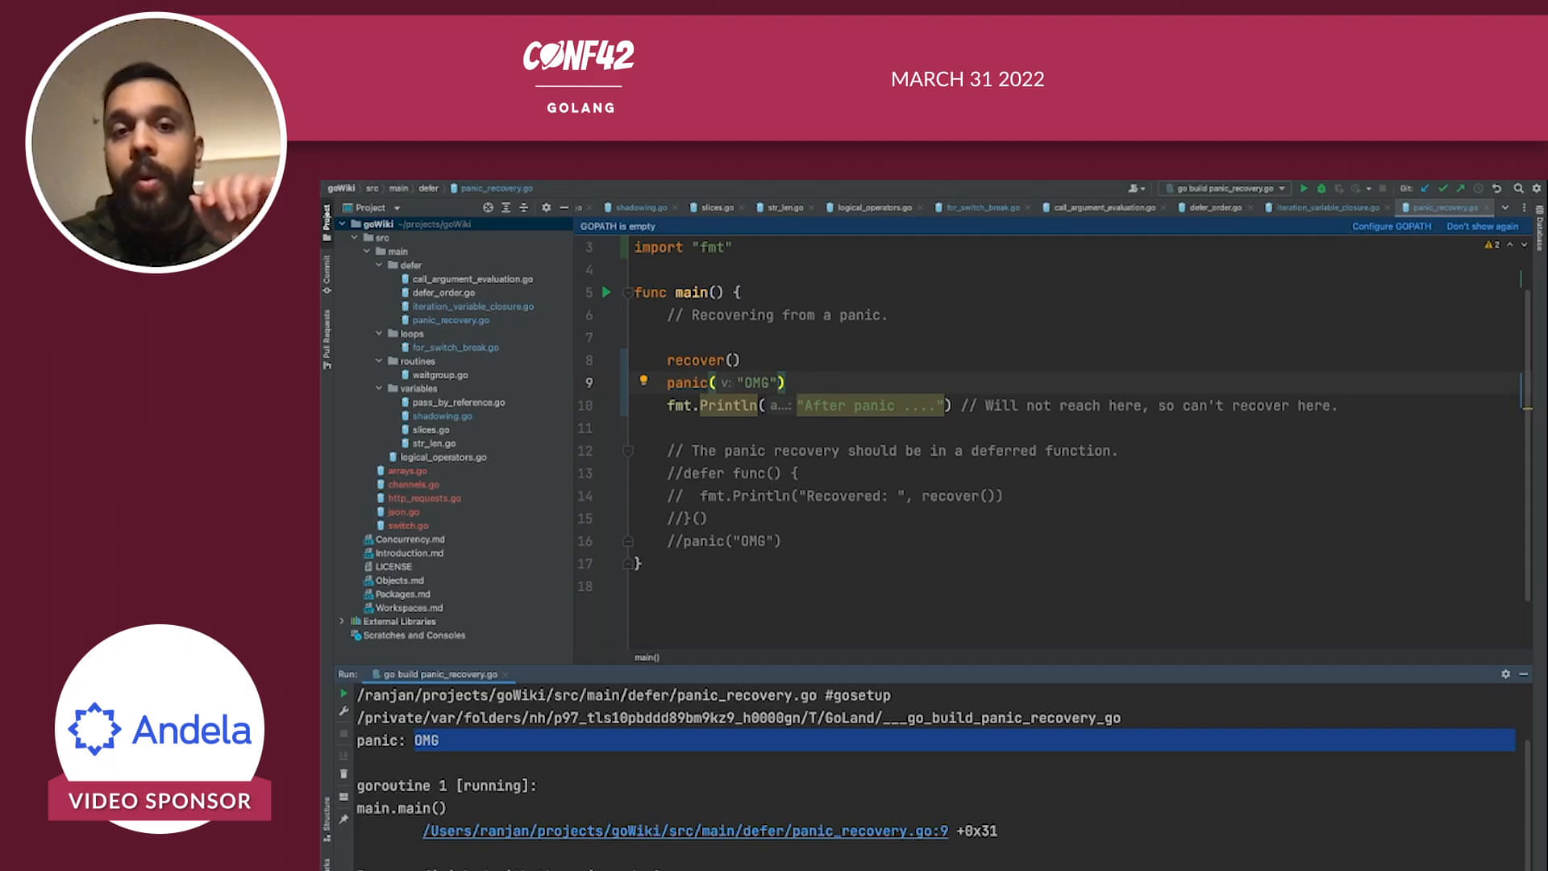
- Comment out the direct recover lines and use the deferred recover so the run prints Recovered: OMG
drag(671, 359, 693, 405)
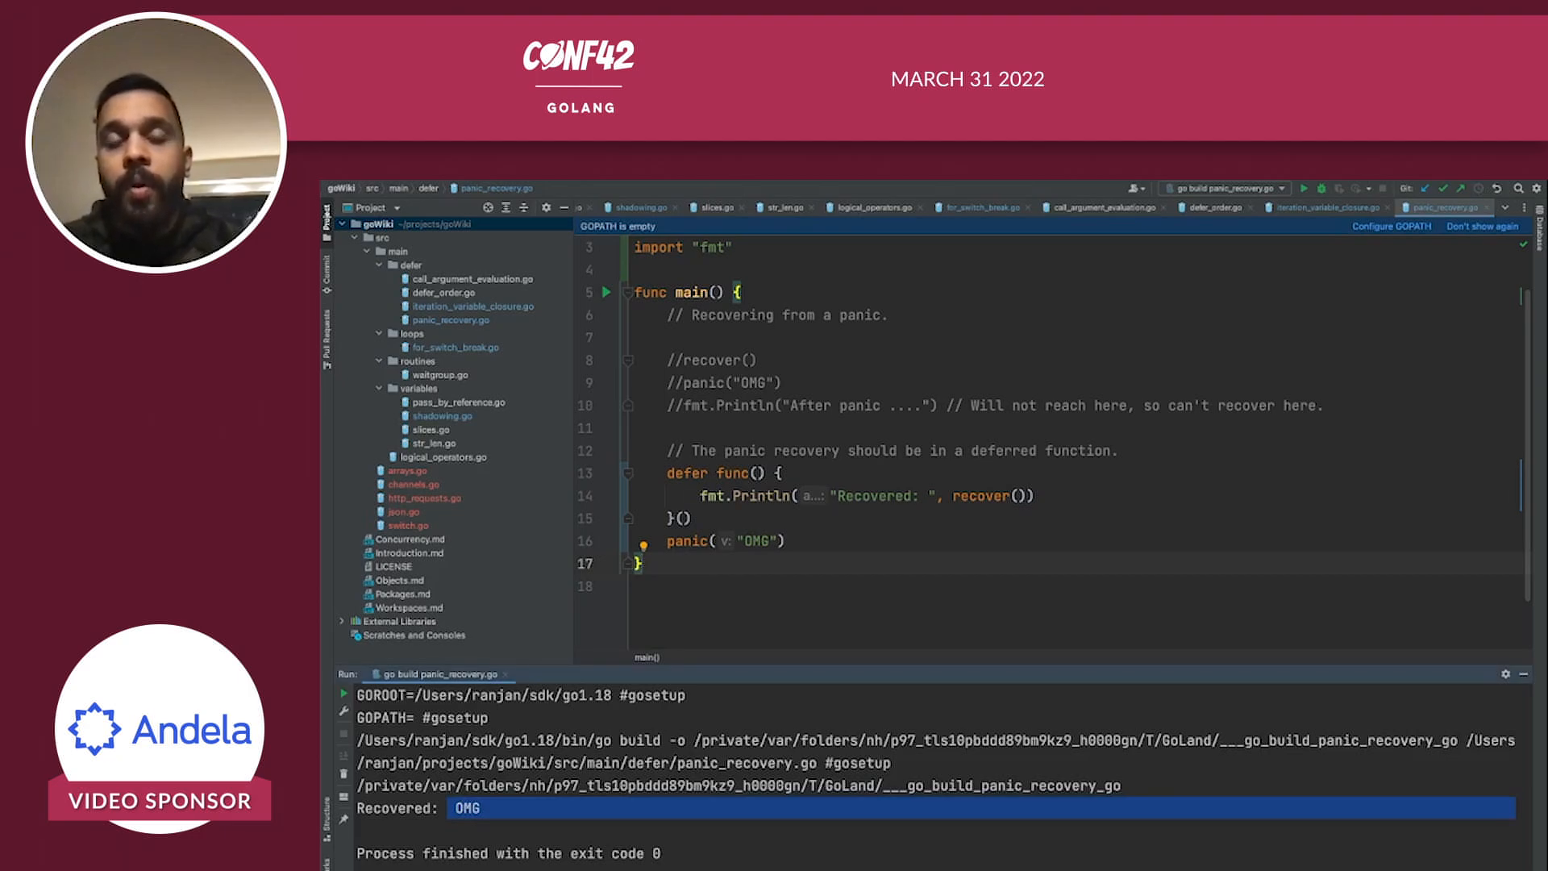
double_click(981, 495)
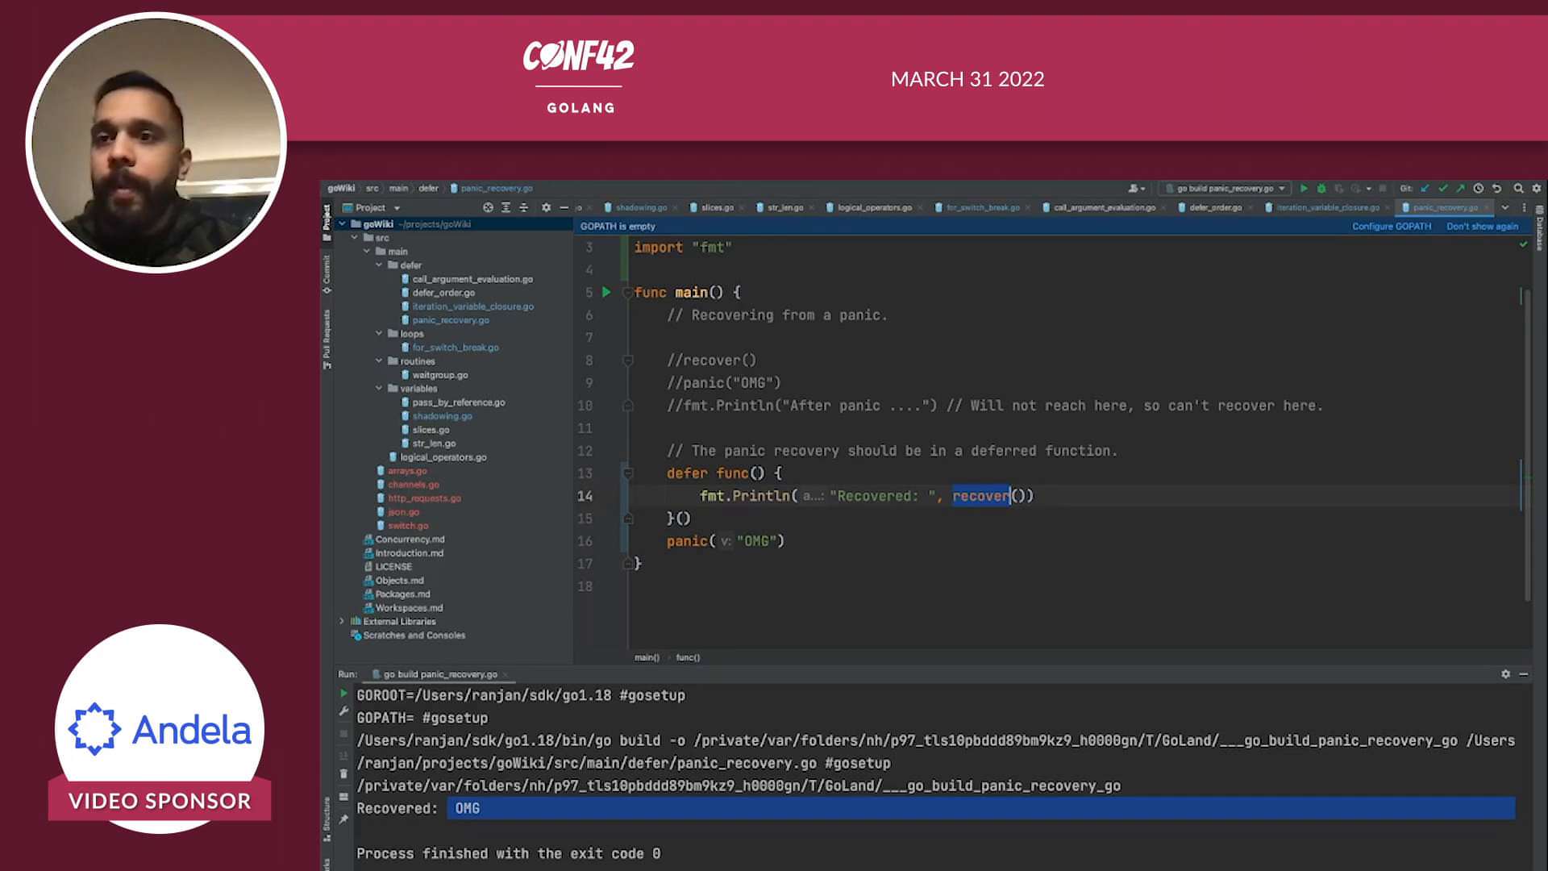
click(627, 208)
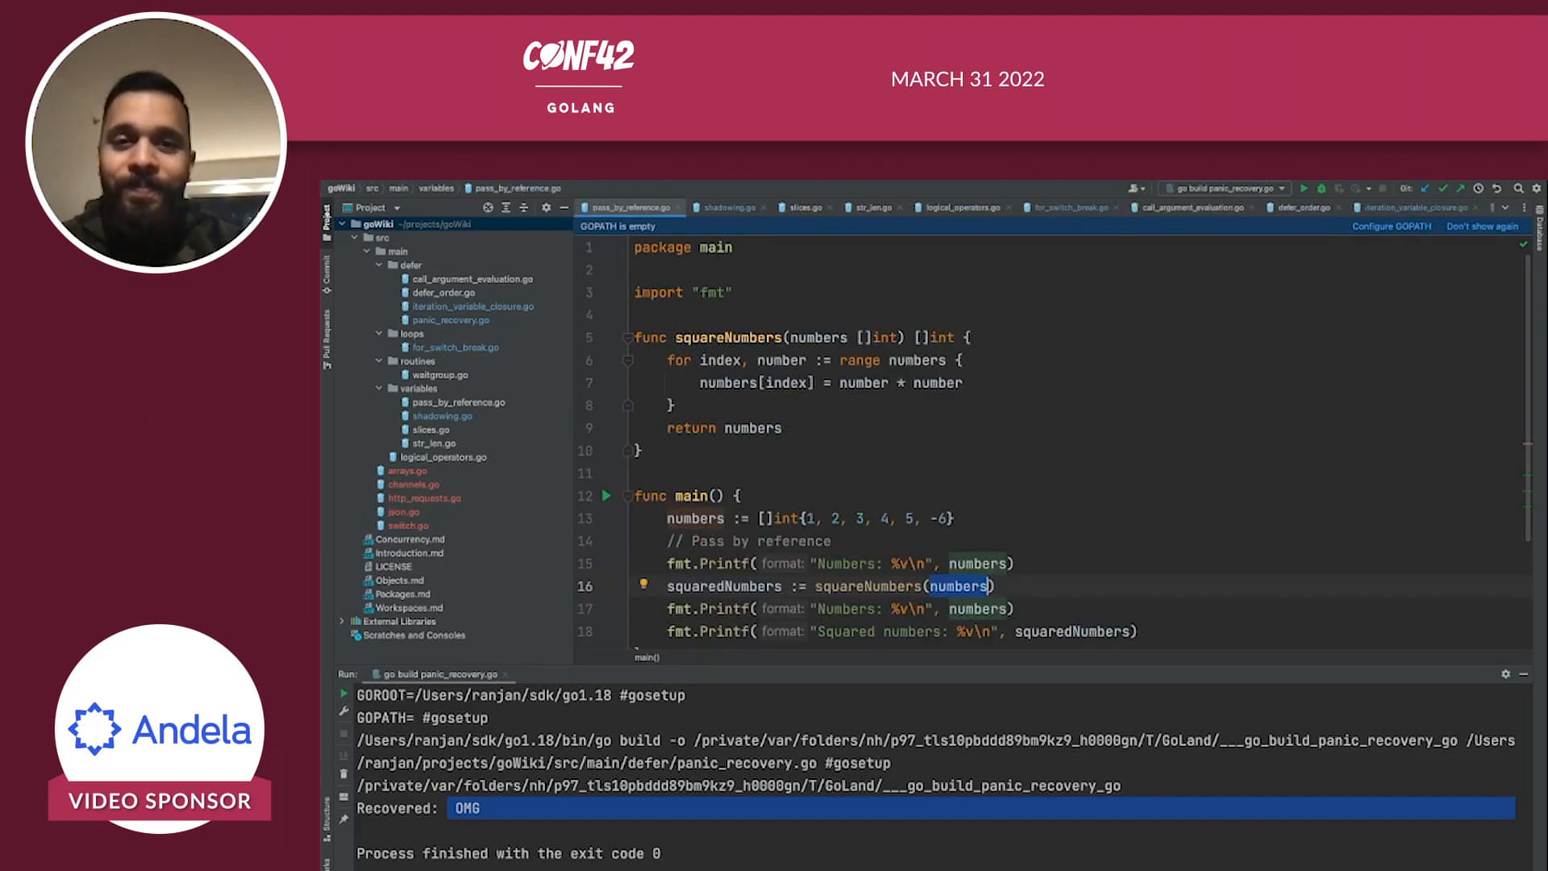
scroll(down, 3)
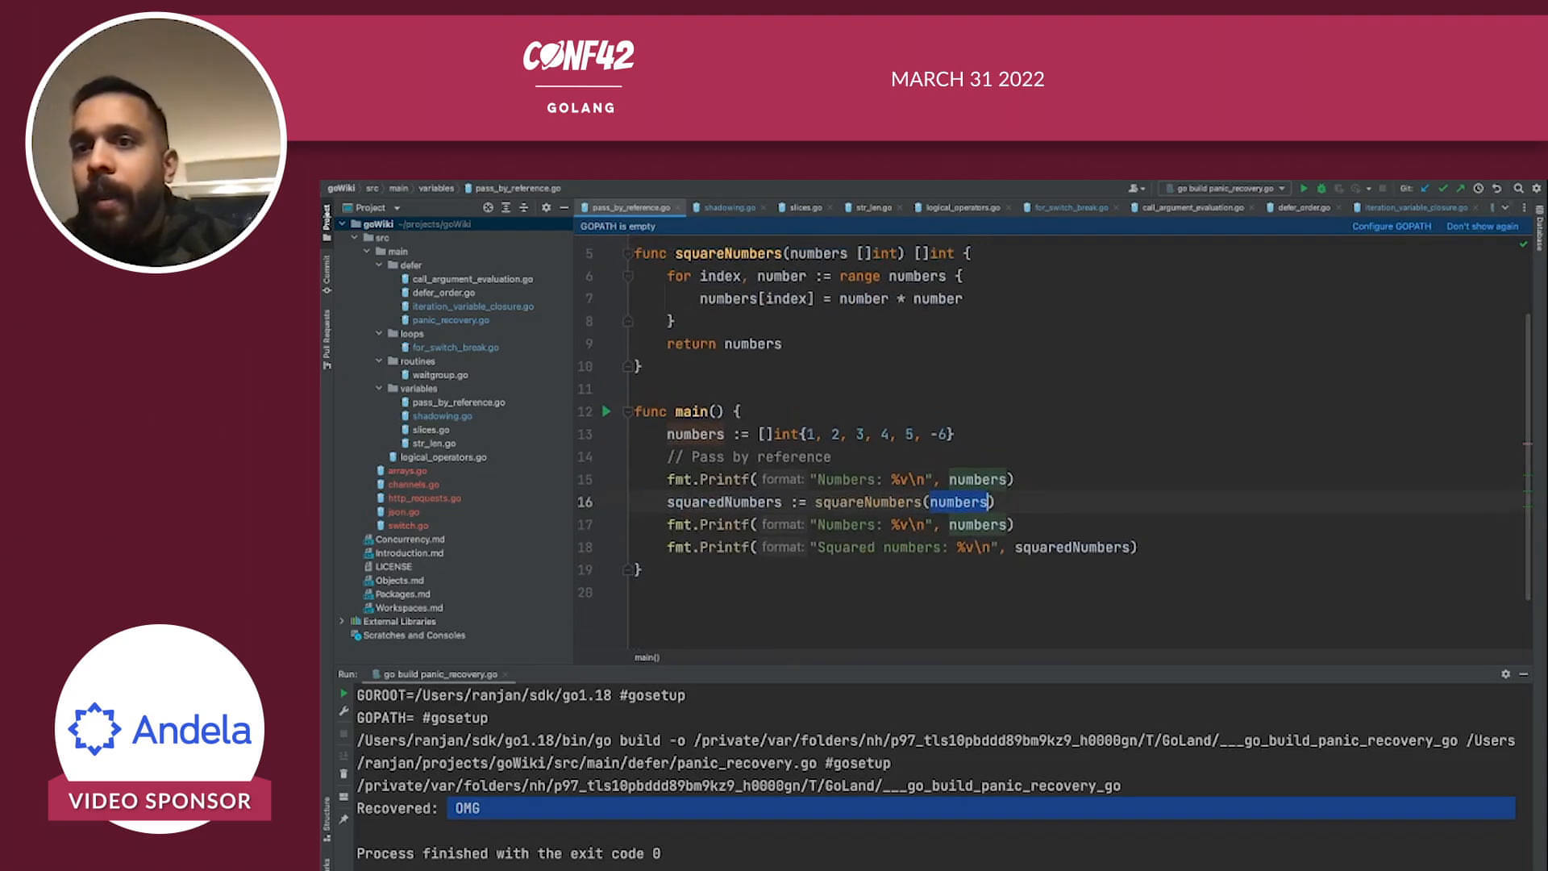
click(1442, 208)
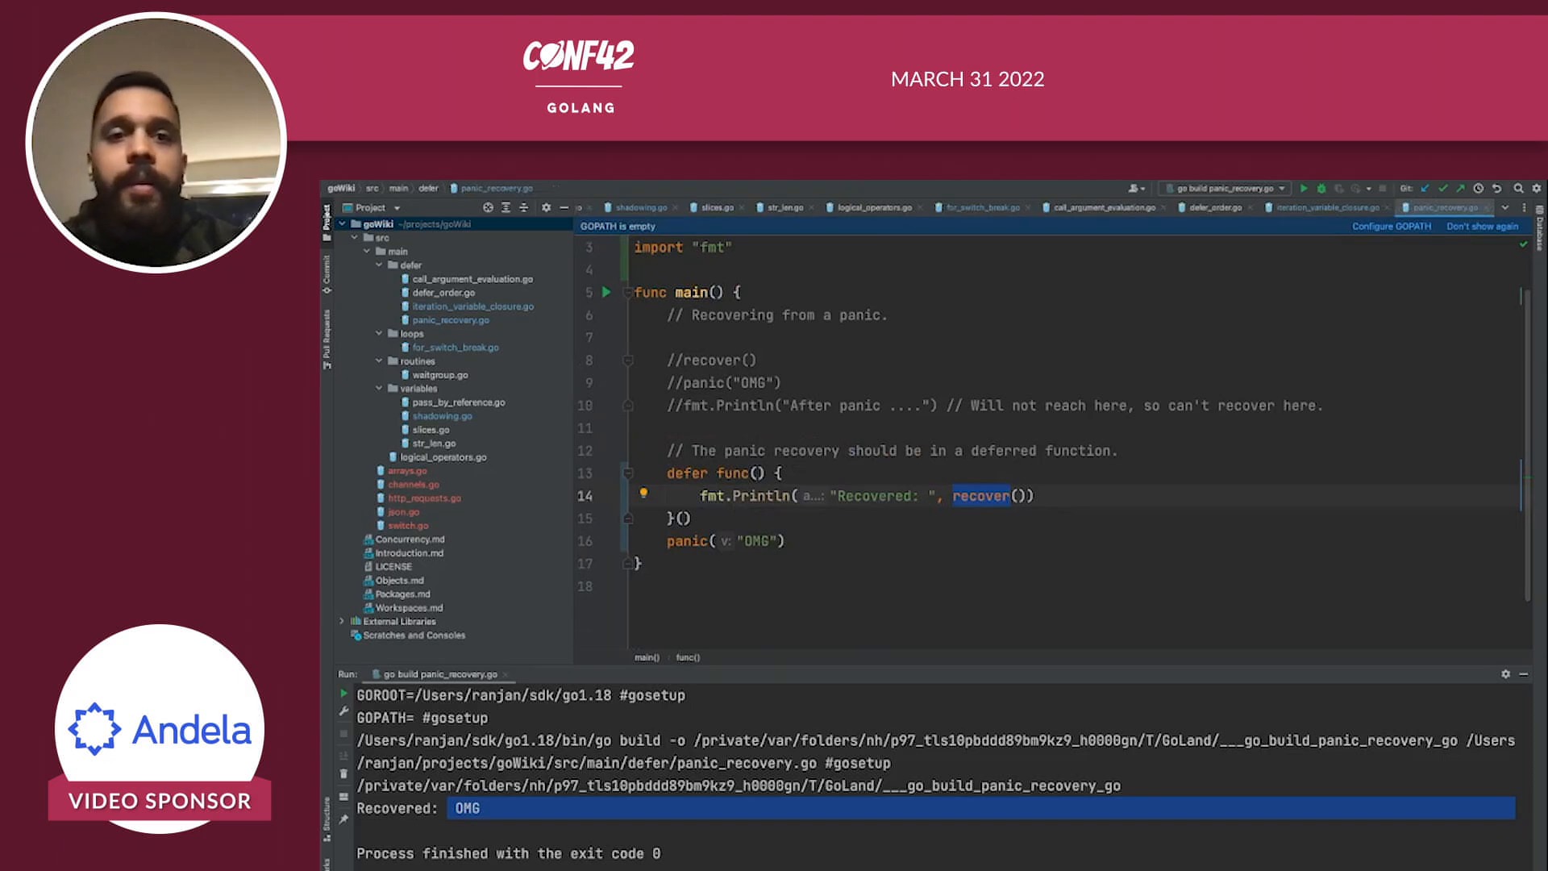